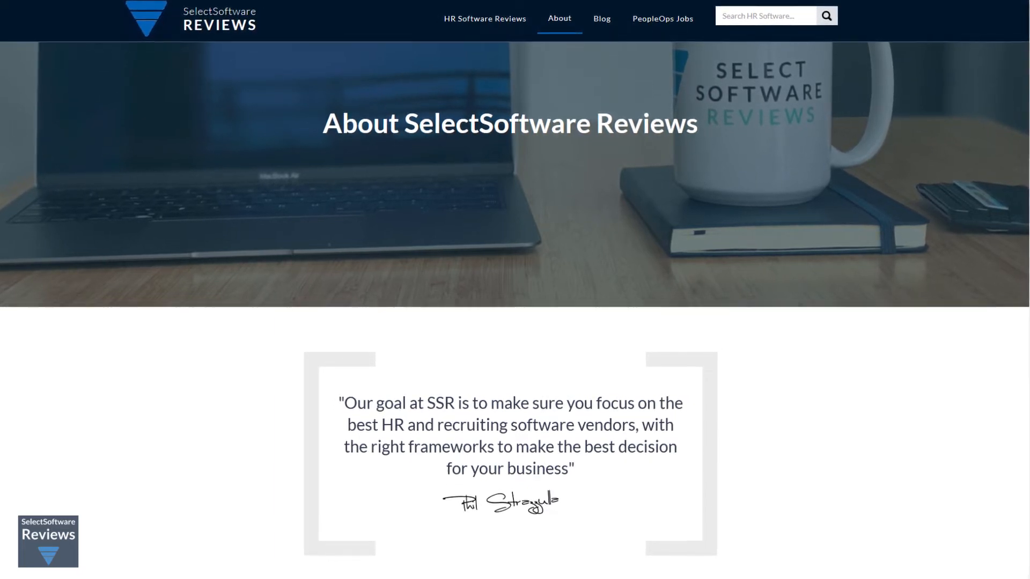
Scroll the homepage and open the Our Software menu of product categories.
scroll("down", 3)
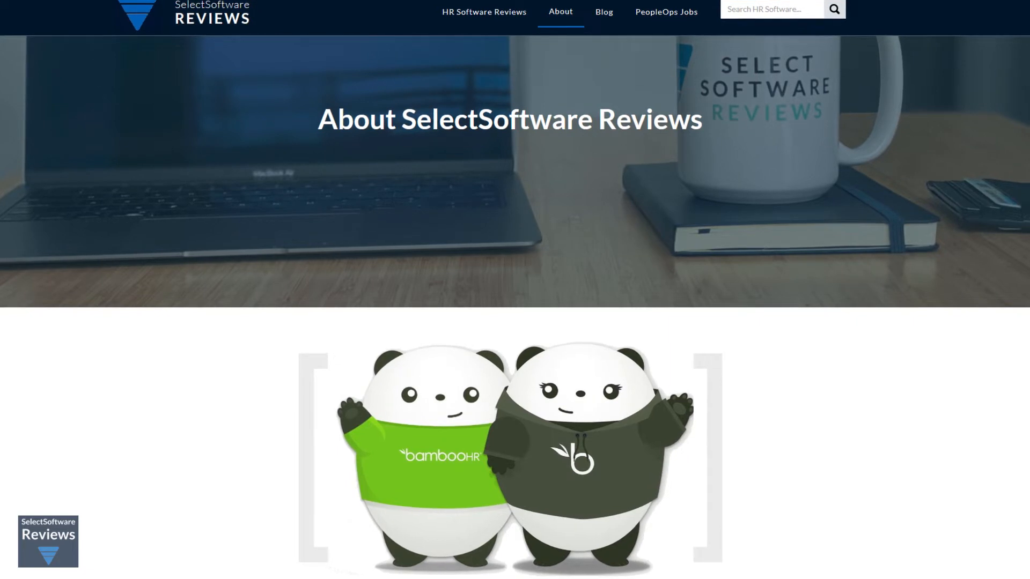
scroll("down", 3)
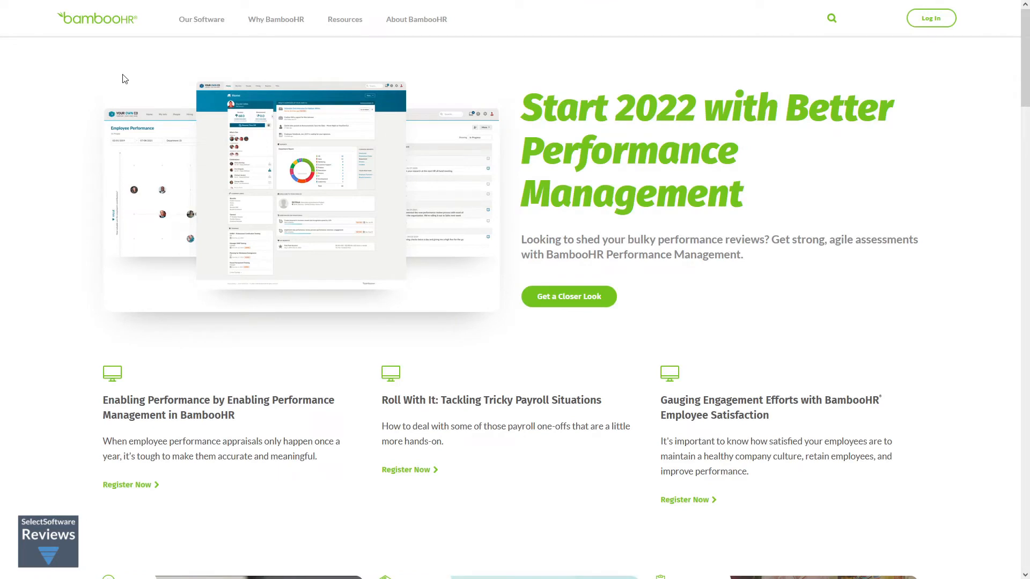
mouse_move(207, 43)
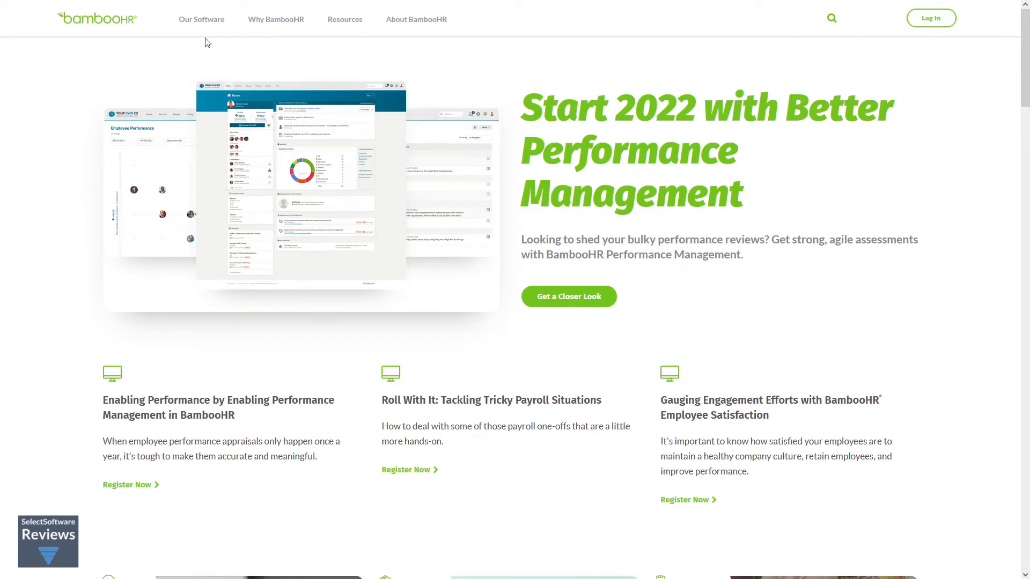
left_click(201, 19)
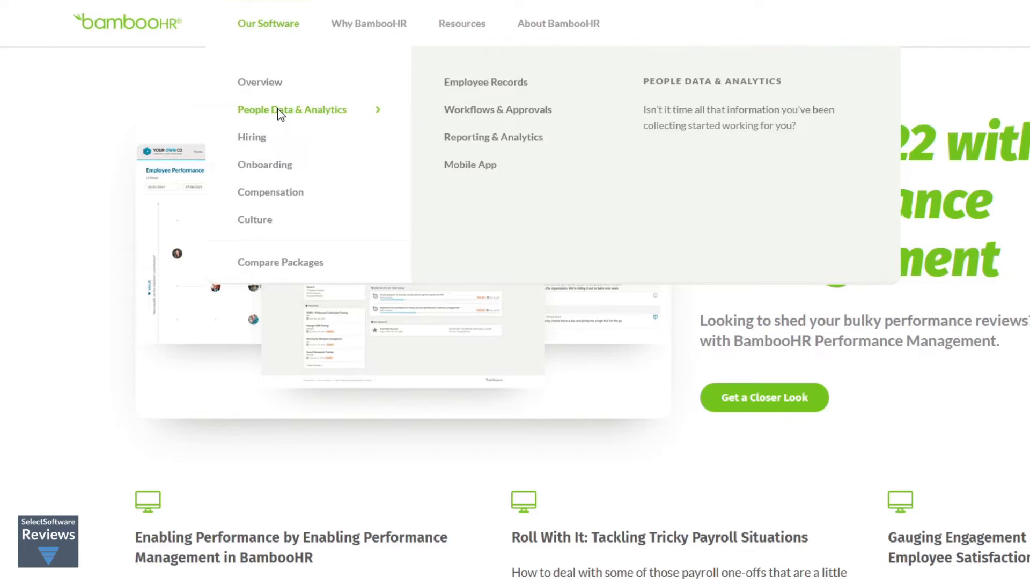
mouse_move(264, 164)
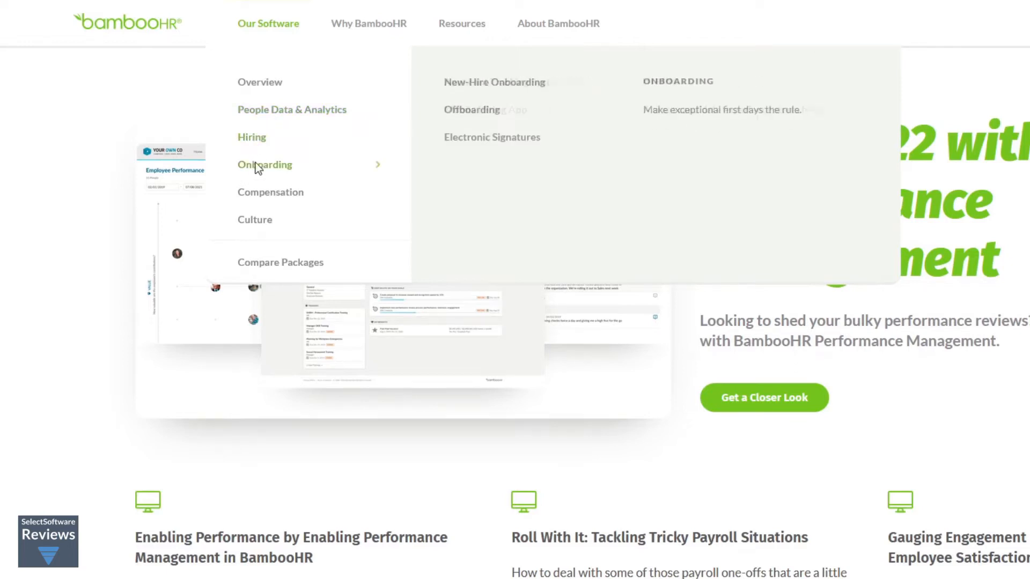
mouse_move(270, 192)
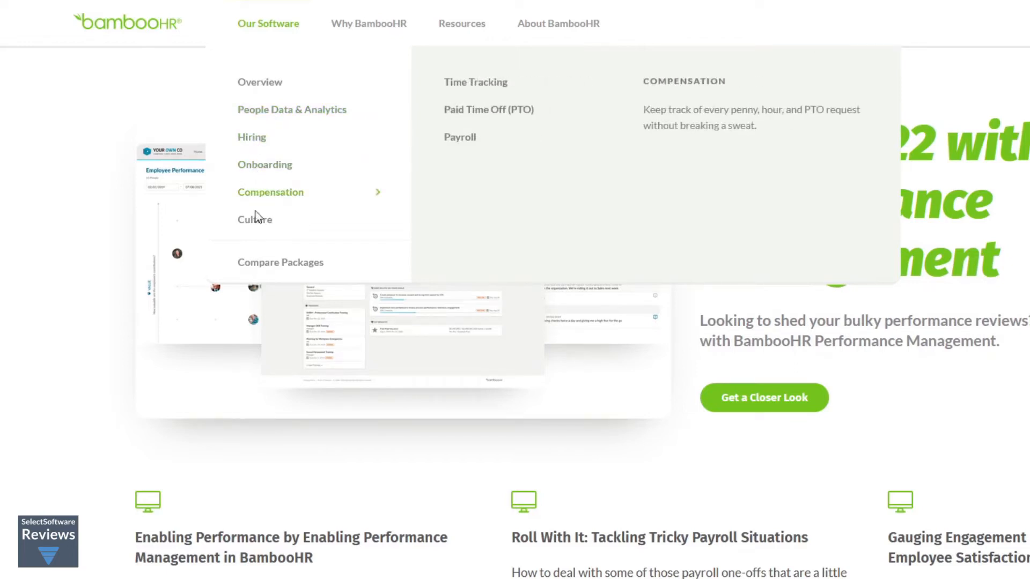
mouse_move(254, 219)
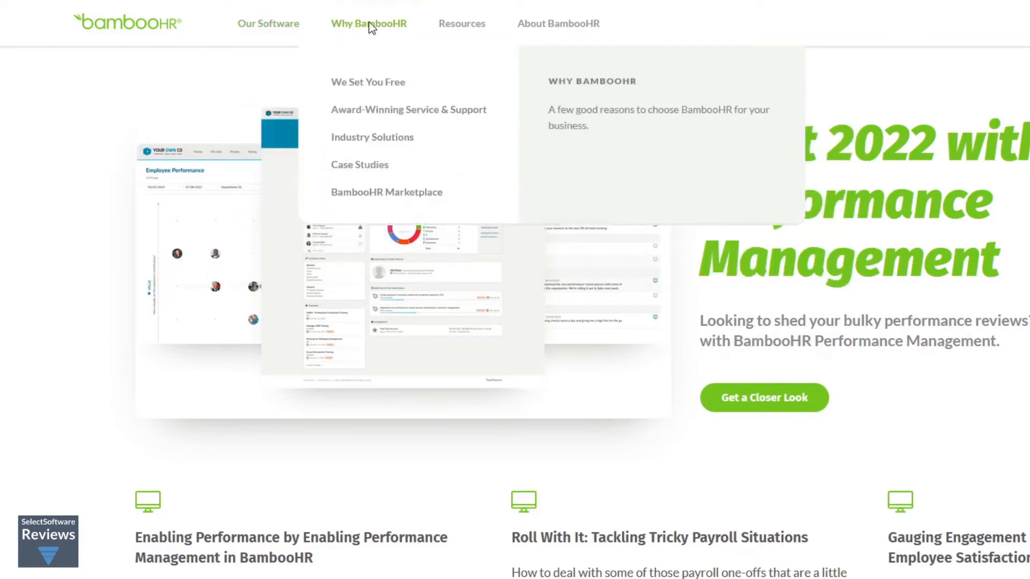
mouse_move(371, 136)
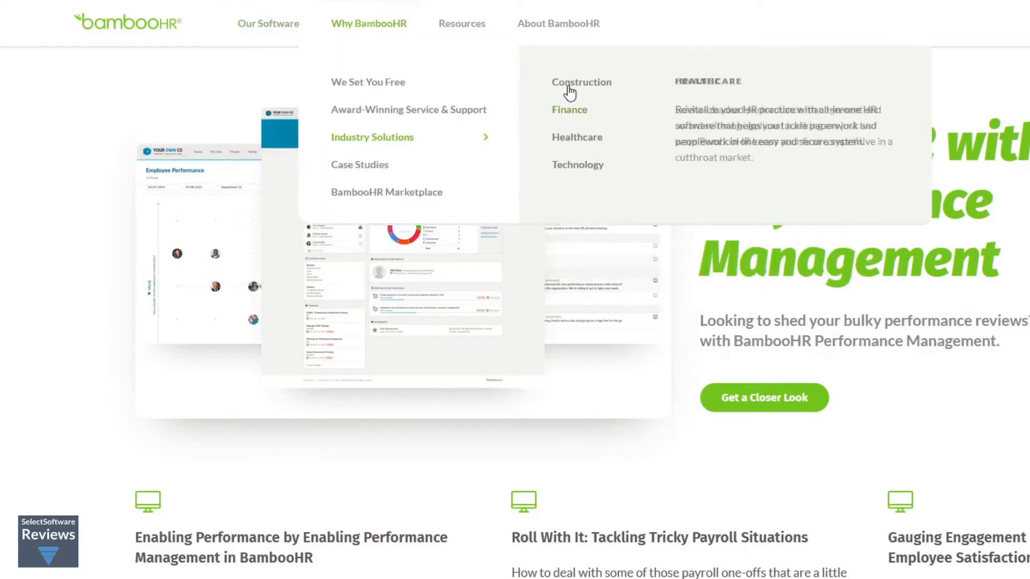
mouse_move(577, 137)
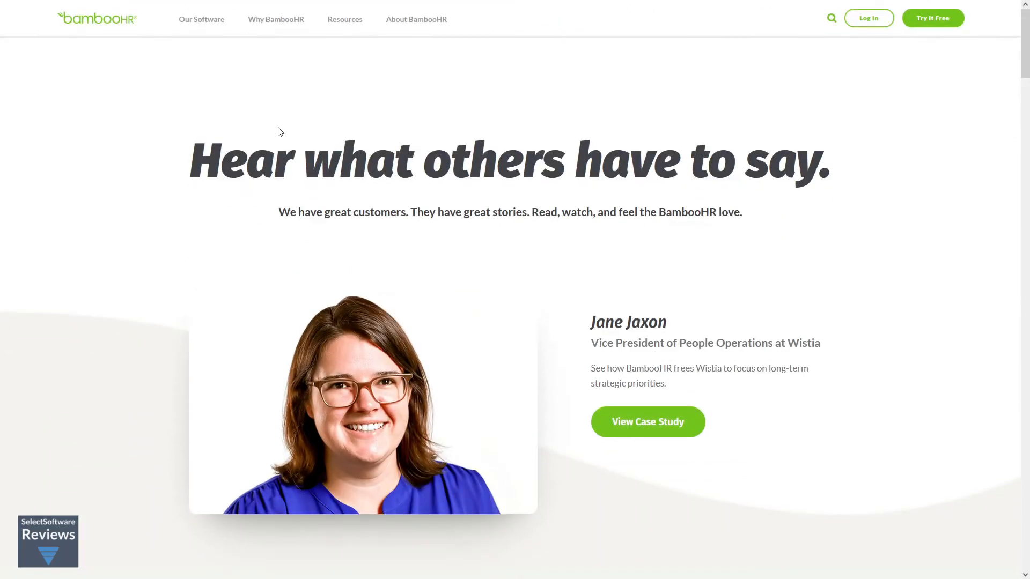
Scroll down the Case Studies page through further rows of customer story cards.
scroll("down", 3)
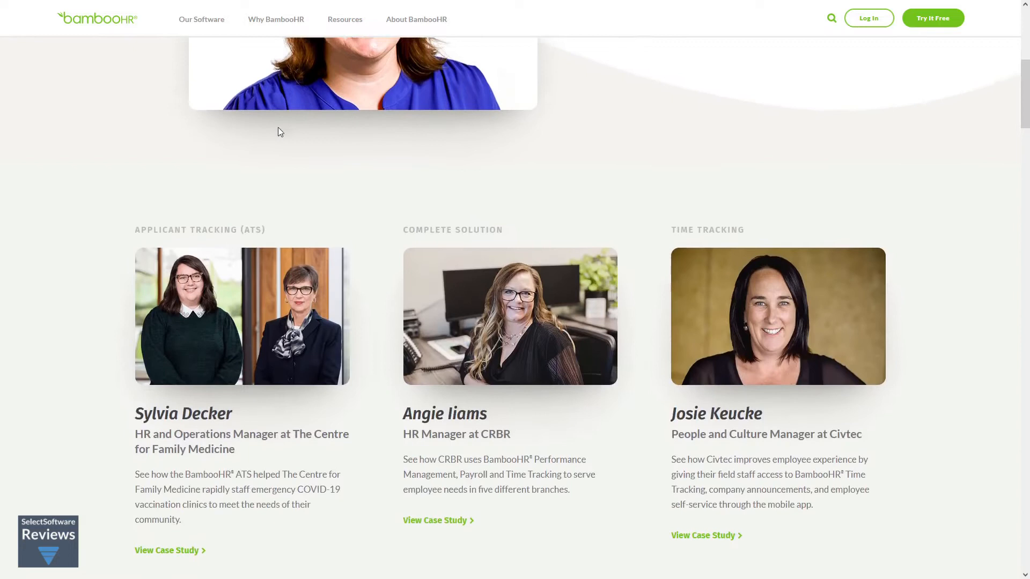
scroll("down", 3)
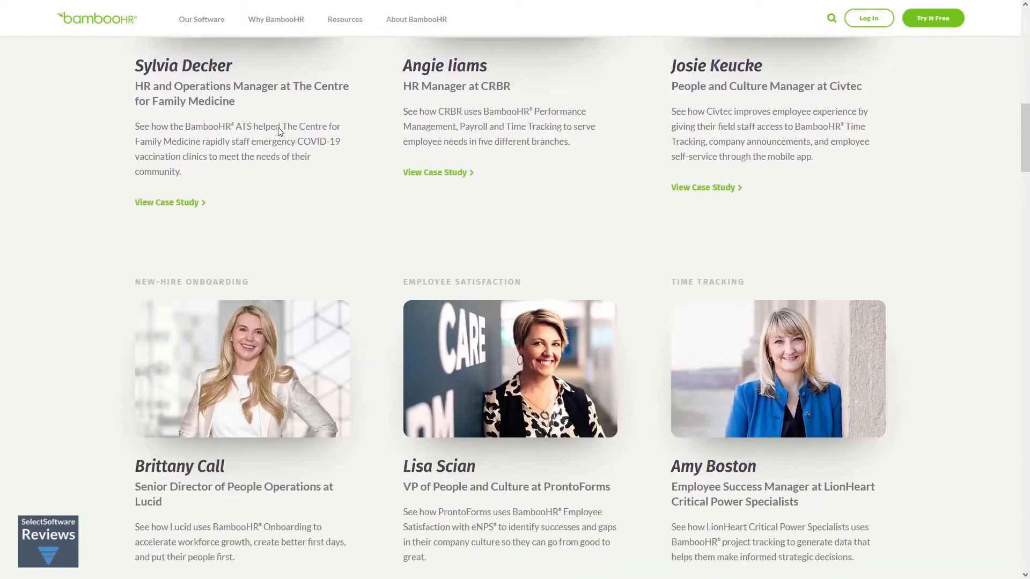
scroll("down", 3)
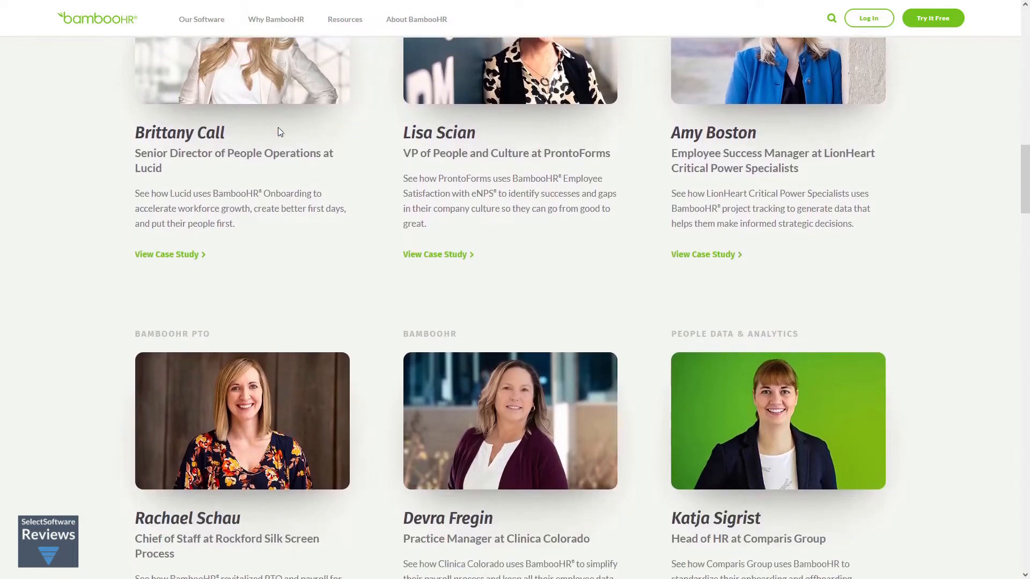
scroll("down", 3)
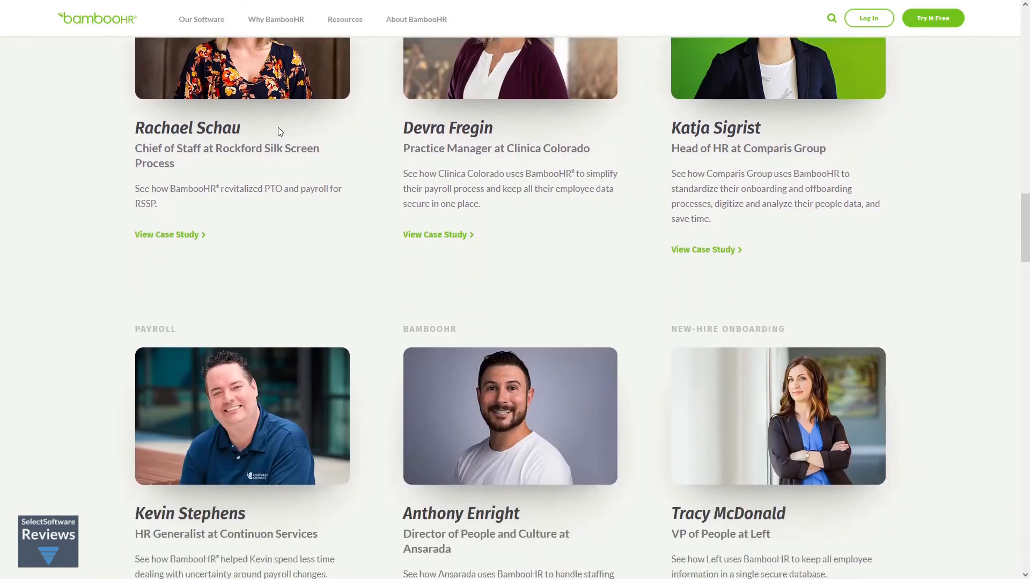
scroll("down", 3)
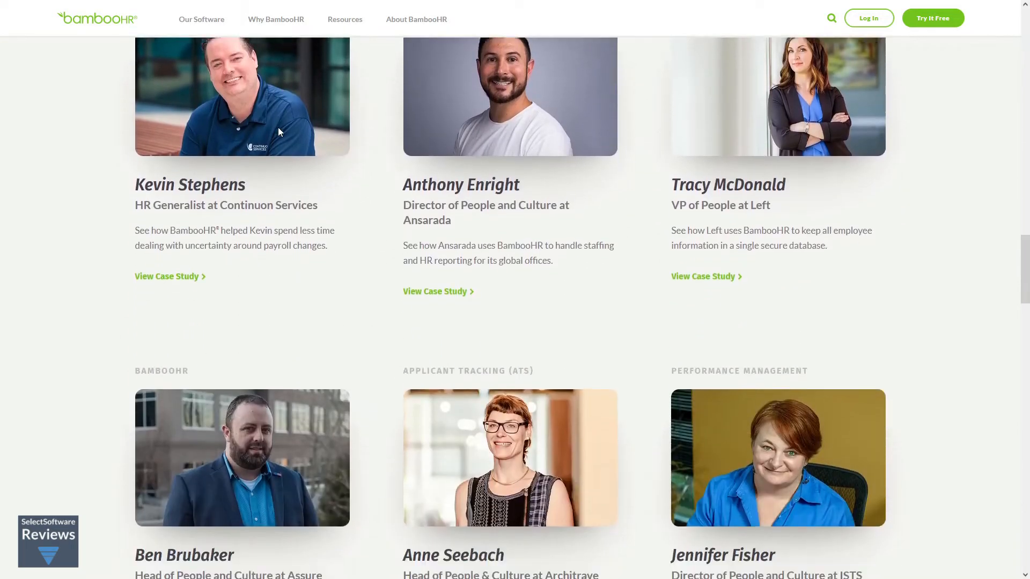
scroll("down", 3)
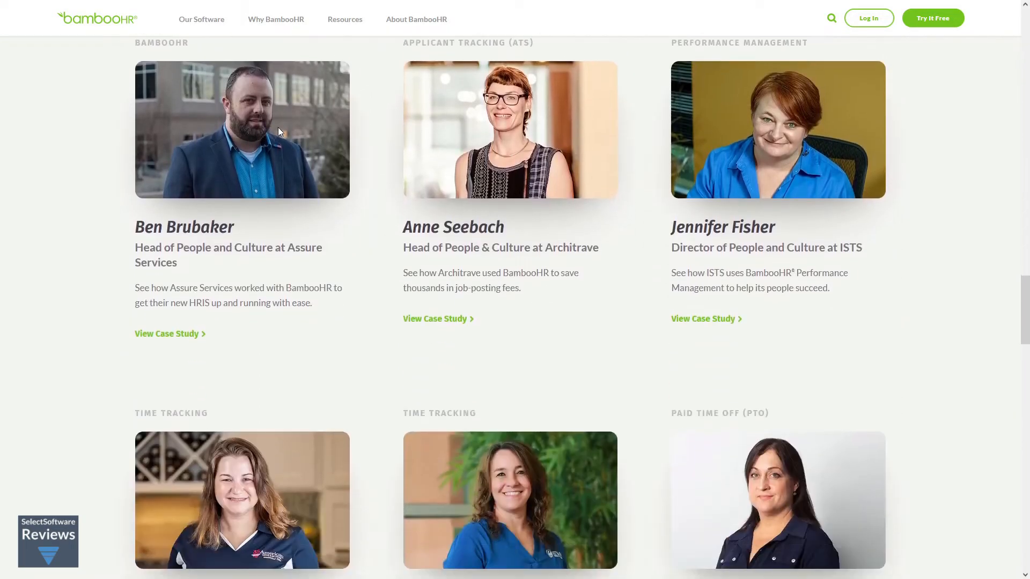
scroll("down", 3)
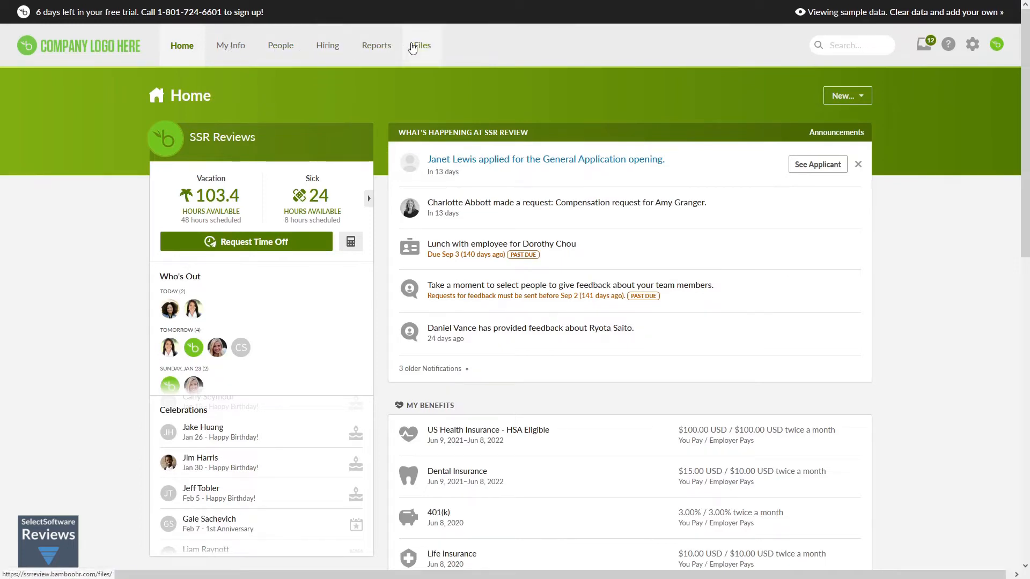
mouse_move(257, 188)
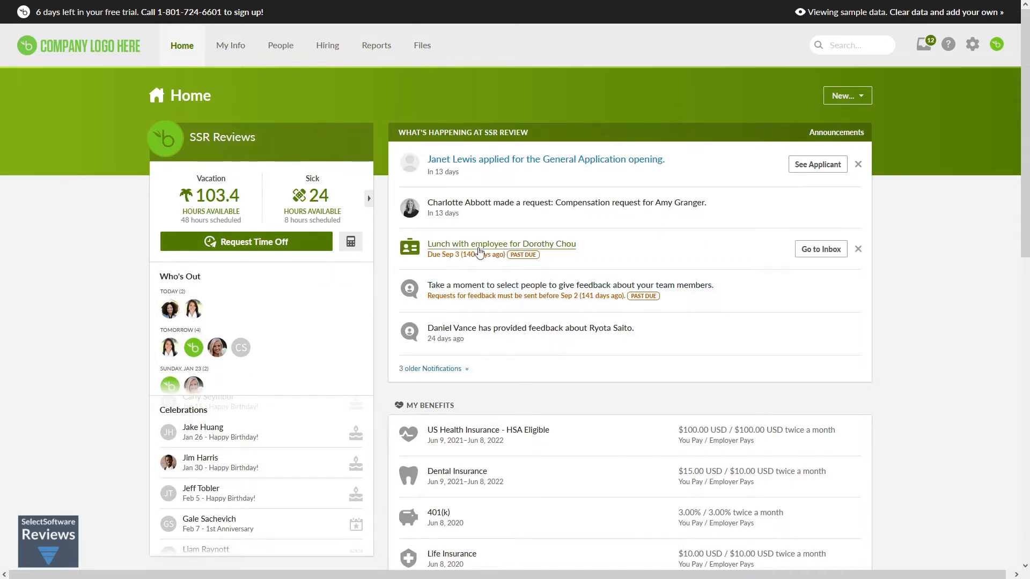
Scroll the demo Home tab past My Benefits, welcomes and company links to the headcount report.
scroll("down", 3)
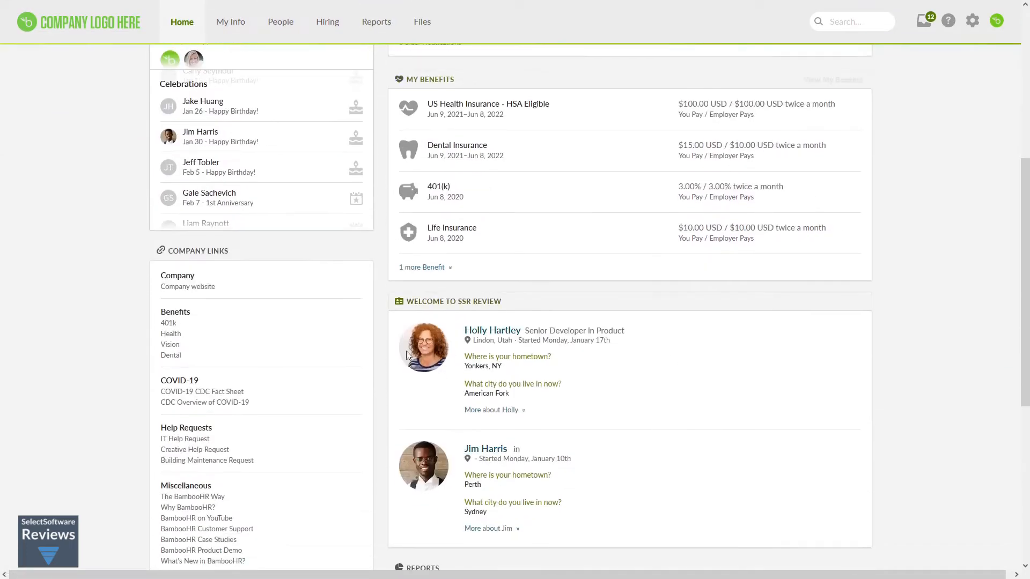
scroll("down", 3)
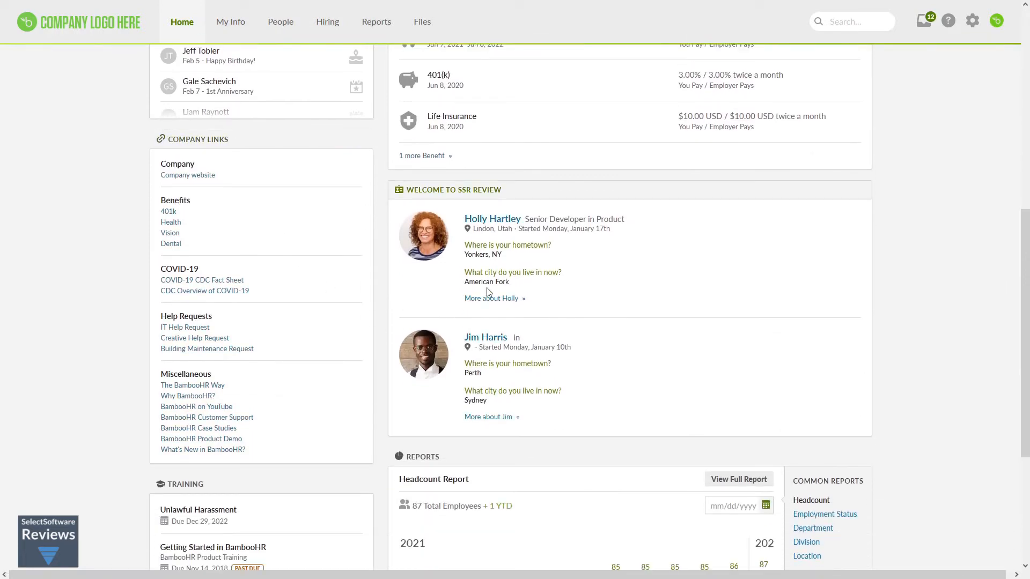
scroll("down", 3)
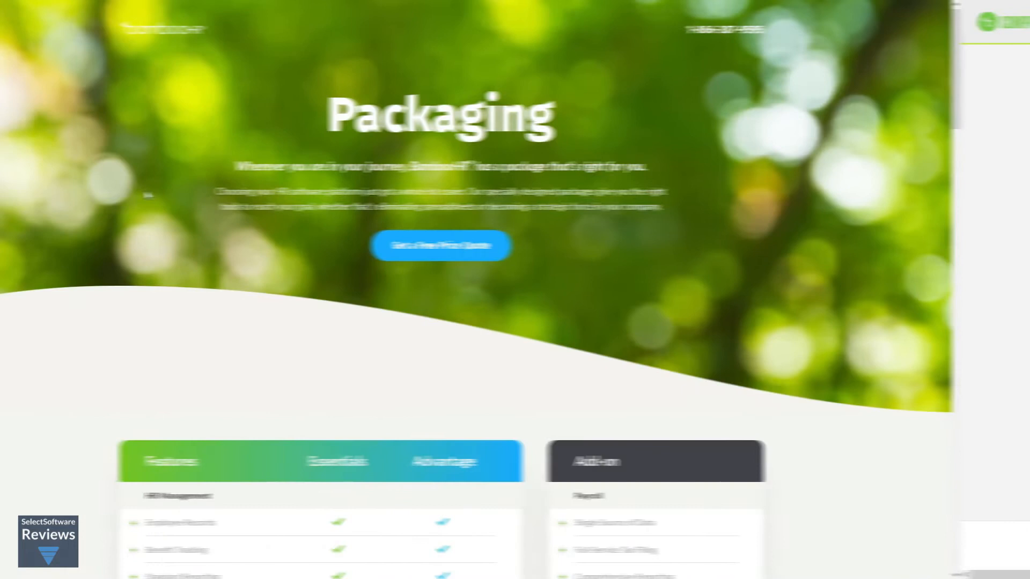
Scroll the Essentials vs Advantage feature table down through integrations and eNPS.
scroll("down", 3)
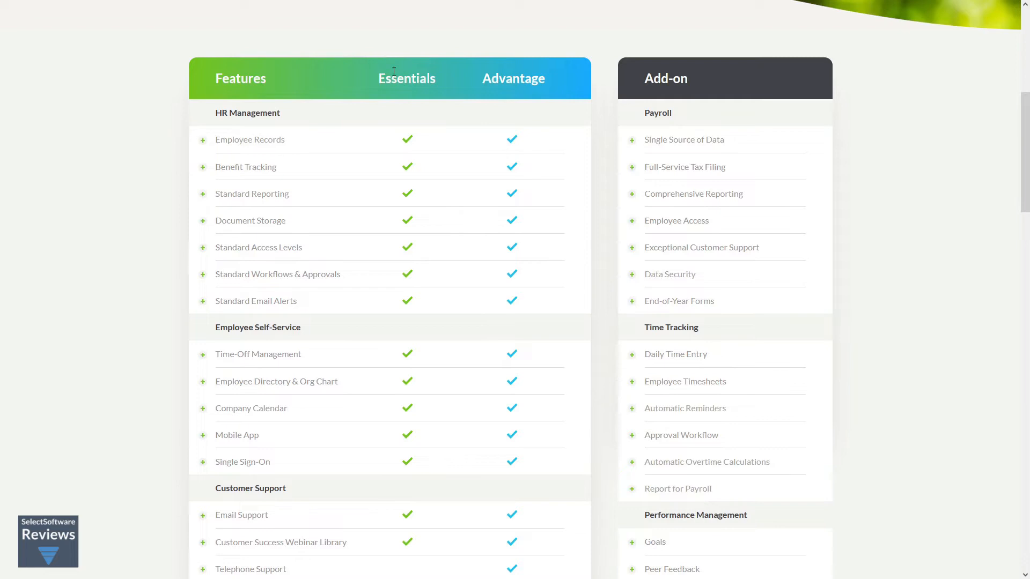
mouse_move(458, 83)
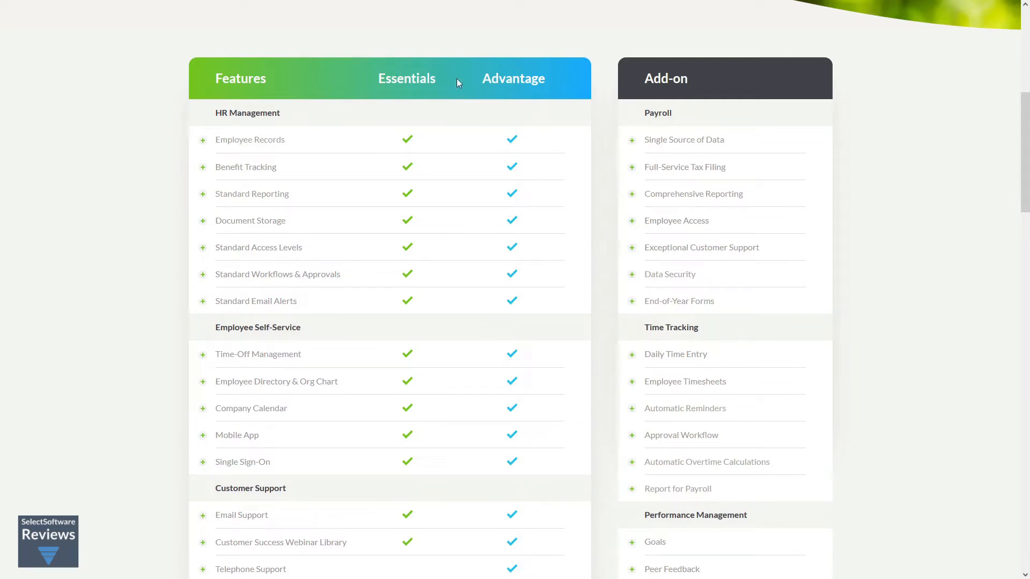
mouse_move(281, 114)
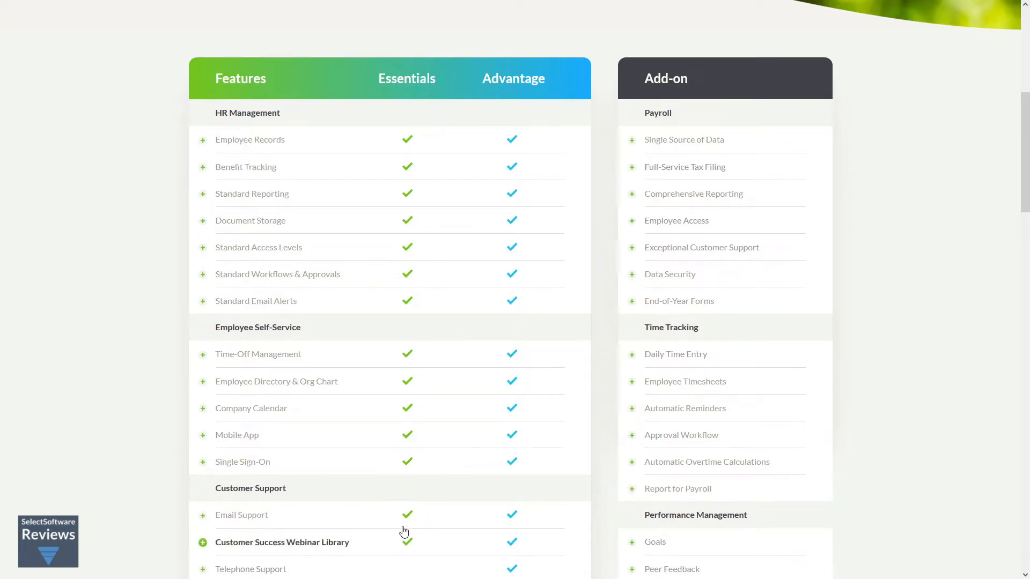
scroll("down", 3)
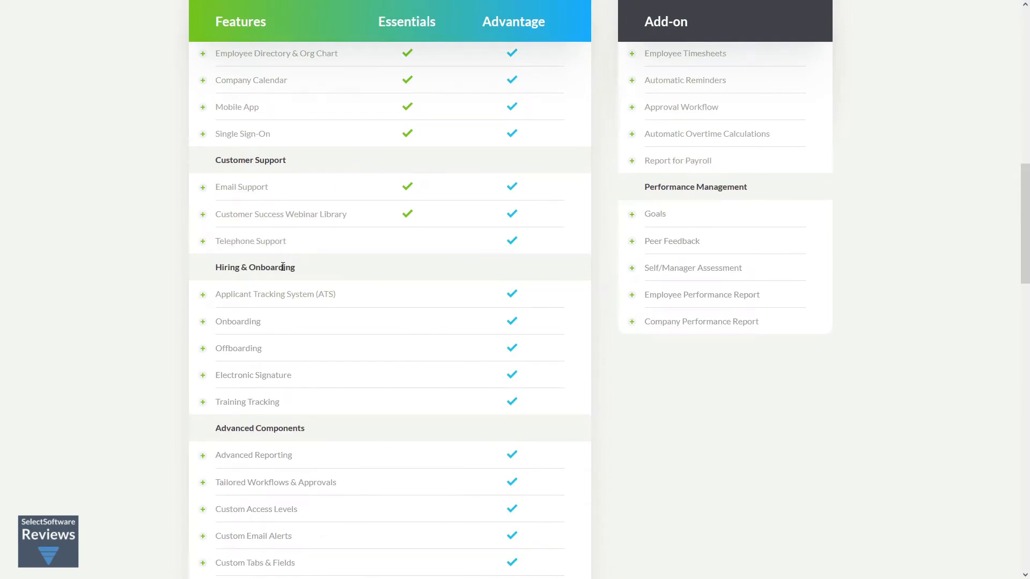
mouse_move(275, 294)
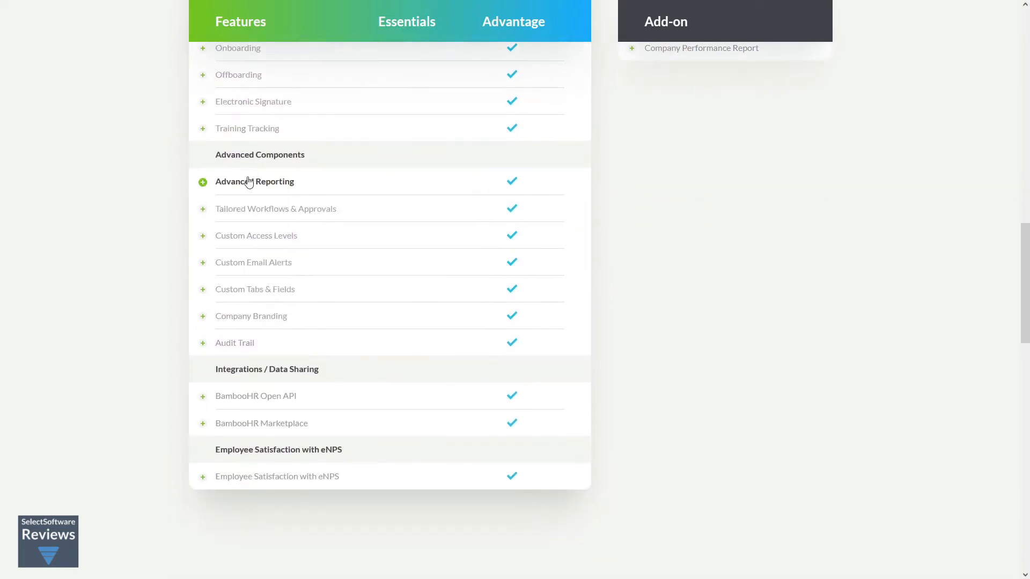
mouse_move(244, 347)
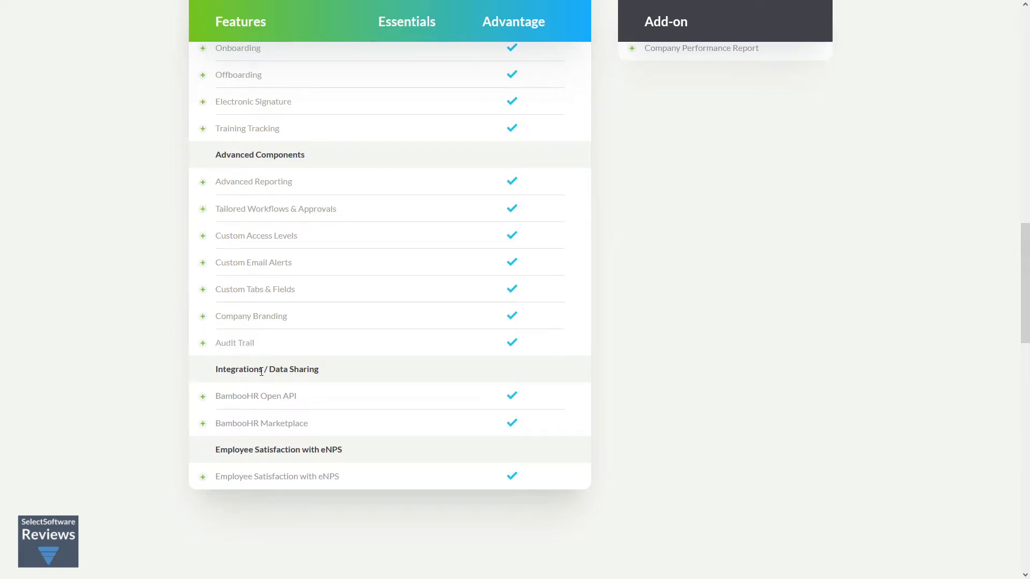
mouse_move(257, 395)
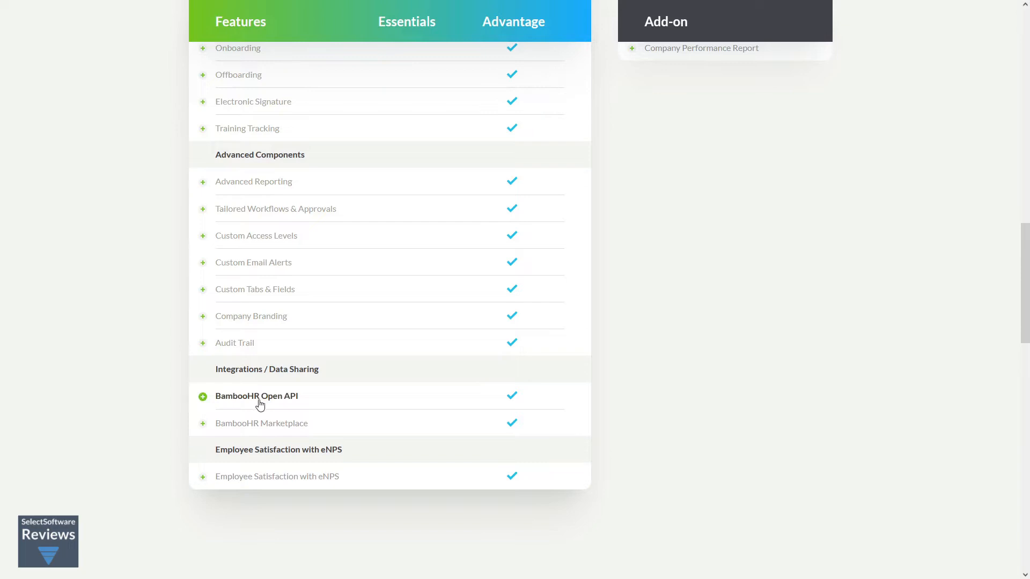
mouse_move(263, 423)
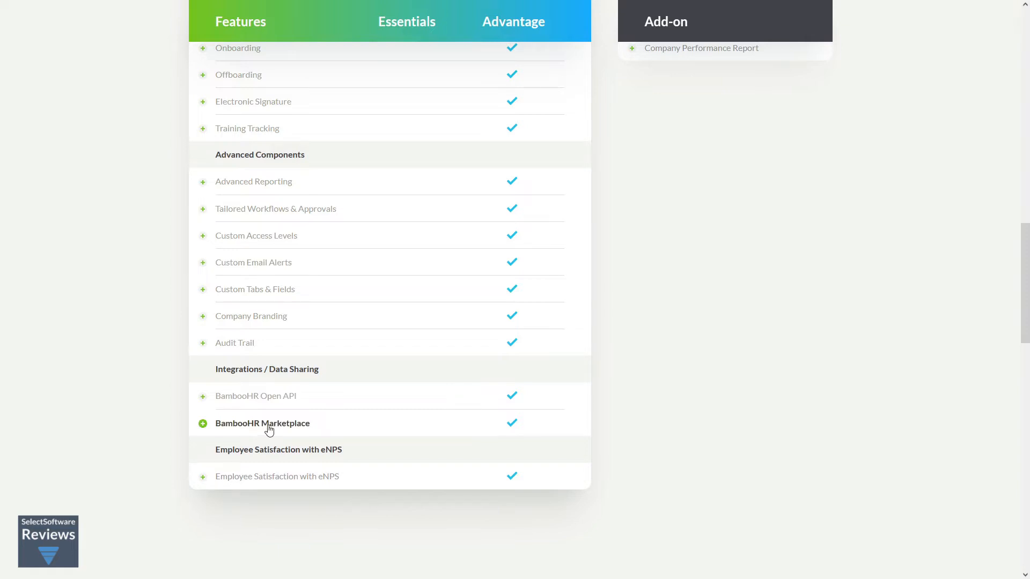
mouse_move(279, 476)
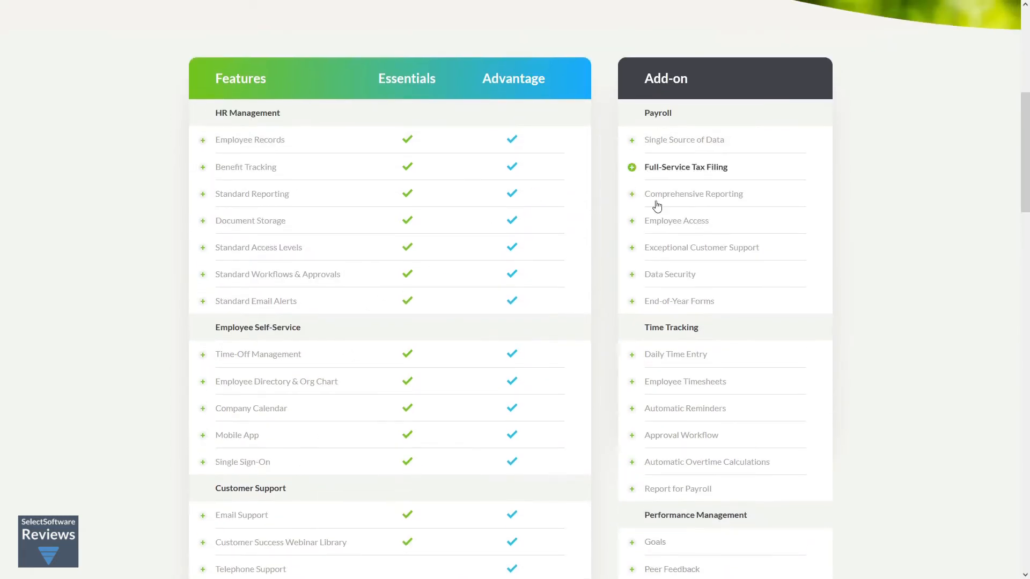
Open the Mobile App info popup in the package table, then close it.
scroll("down", 3)
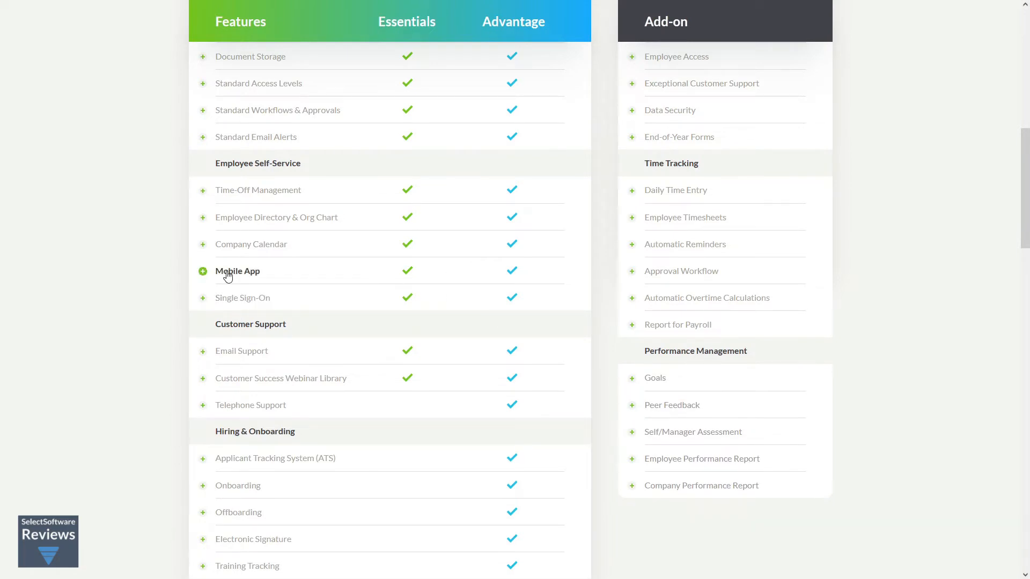
left_click(202, 271)
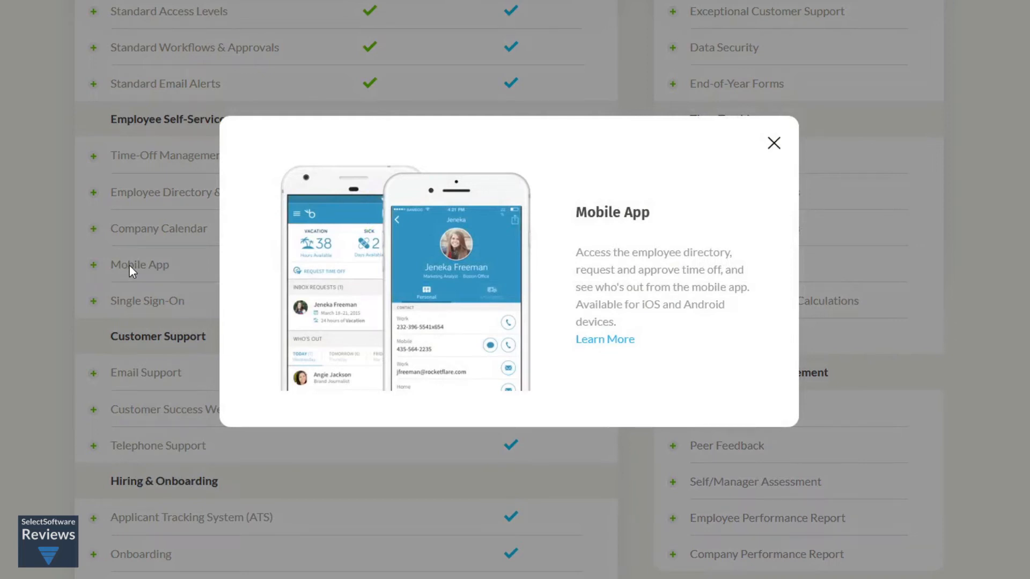
scroll("down", 3)
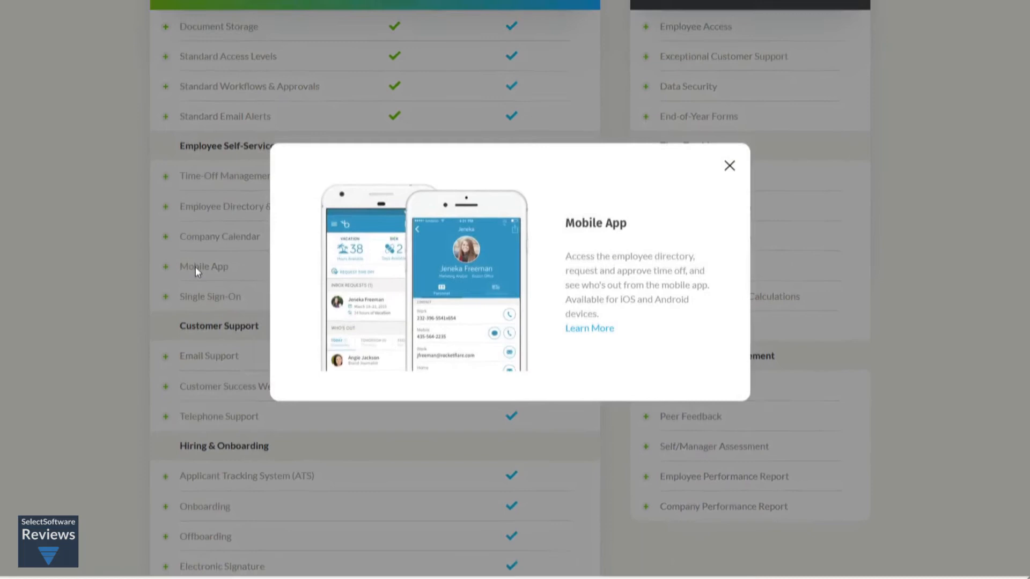
left_click(728, 165)
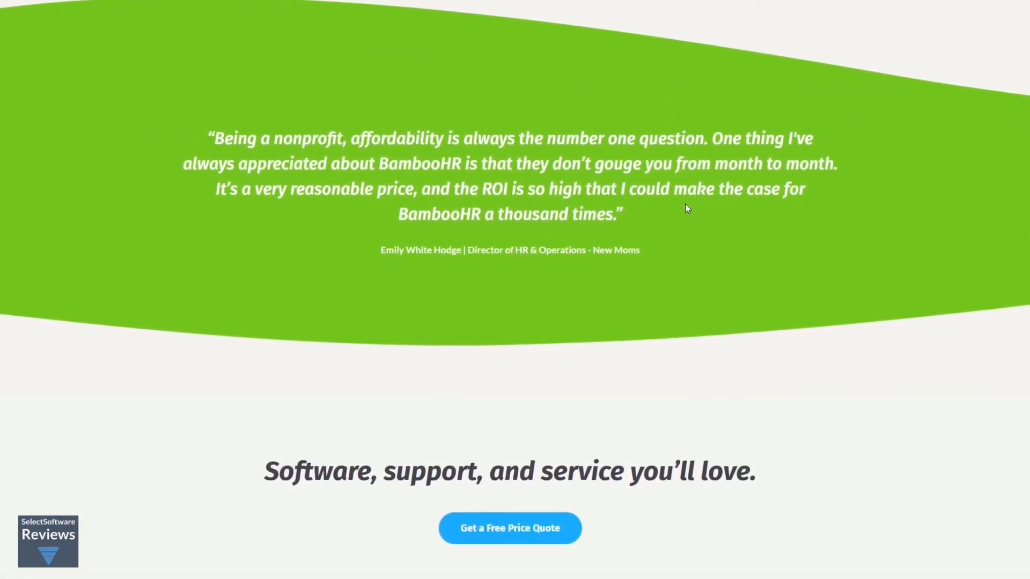
Scroll down the packaging page past the nonprofit customer testimonial.
scroll("down", 3)
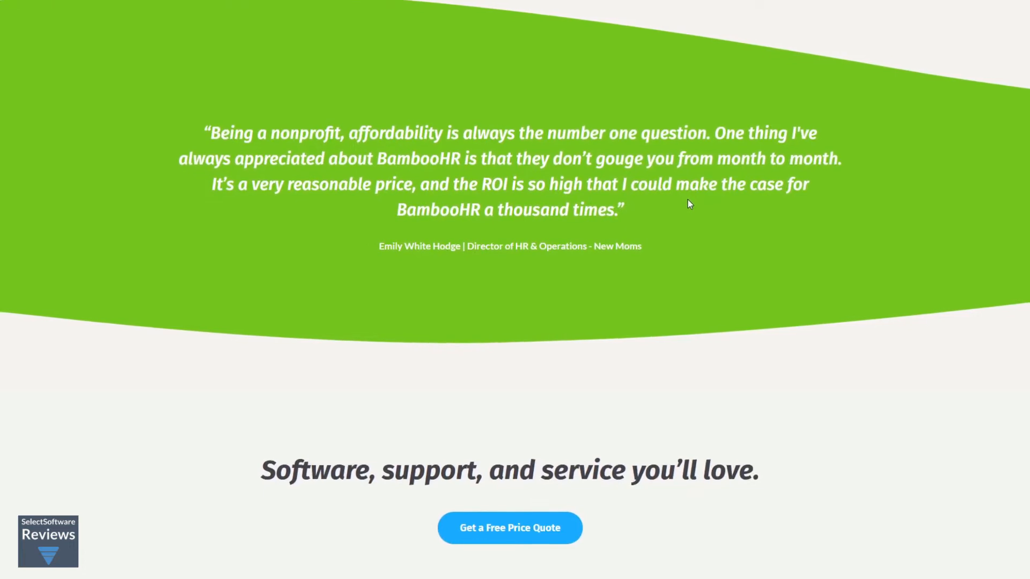
scroll("down", 3)
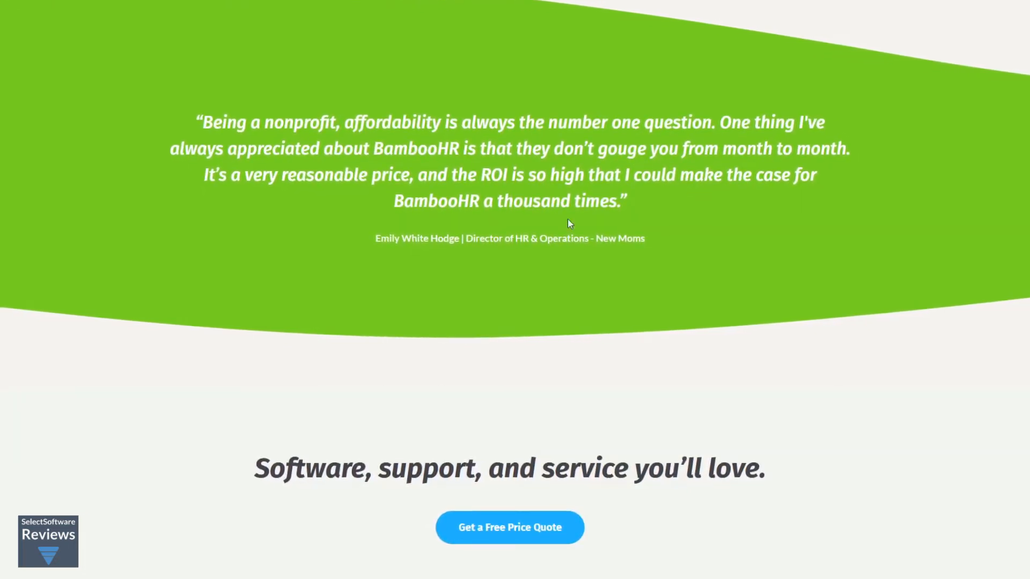
scroll("down", 3)
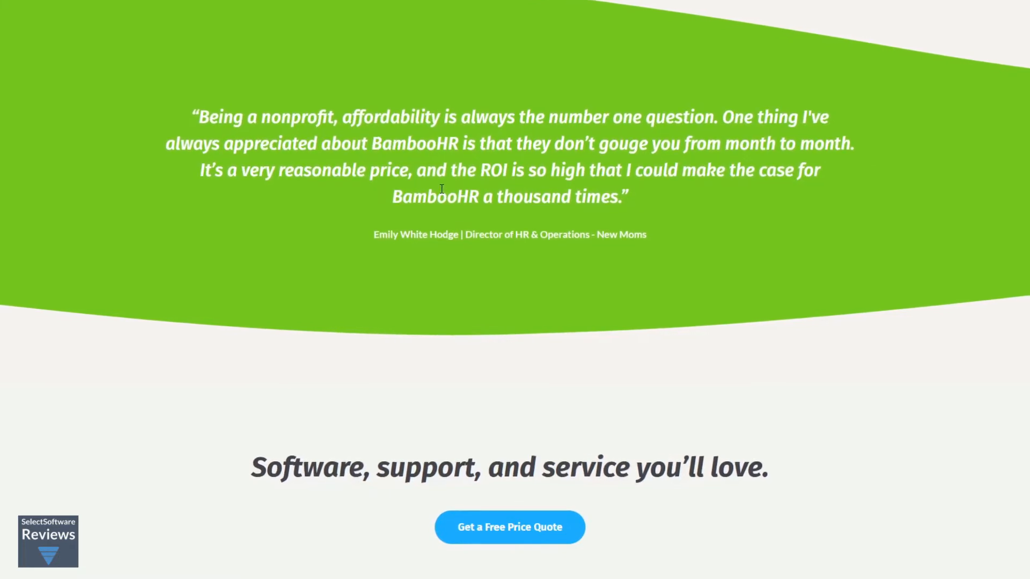
scroll("down", 3)
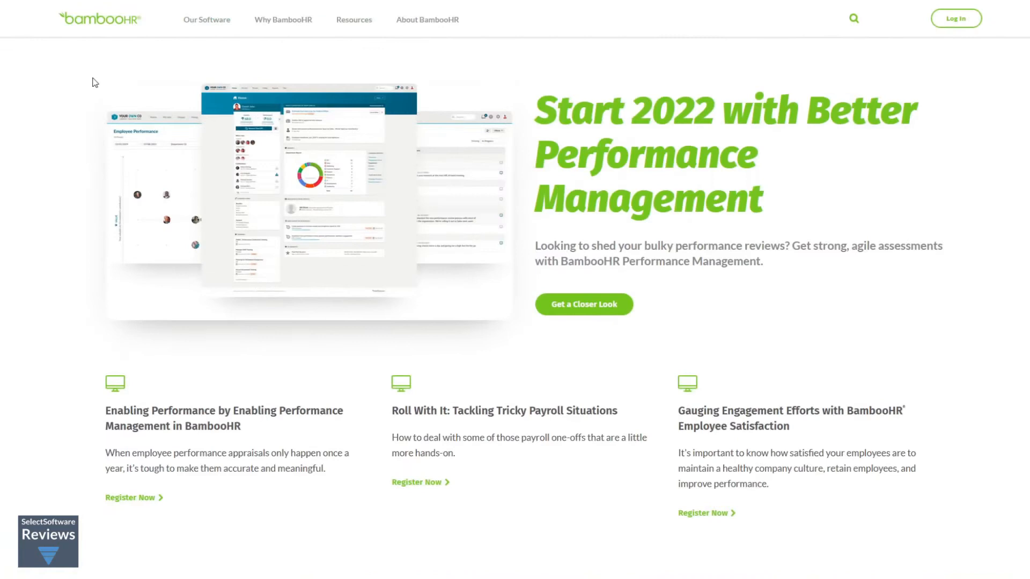
Open the Our Software menu showing People Data & Analytics options.
left_click(206, 20)
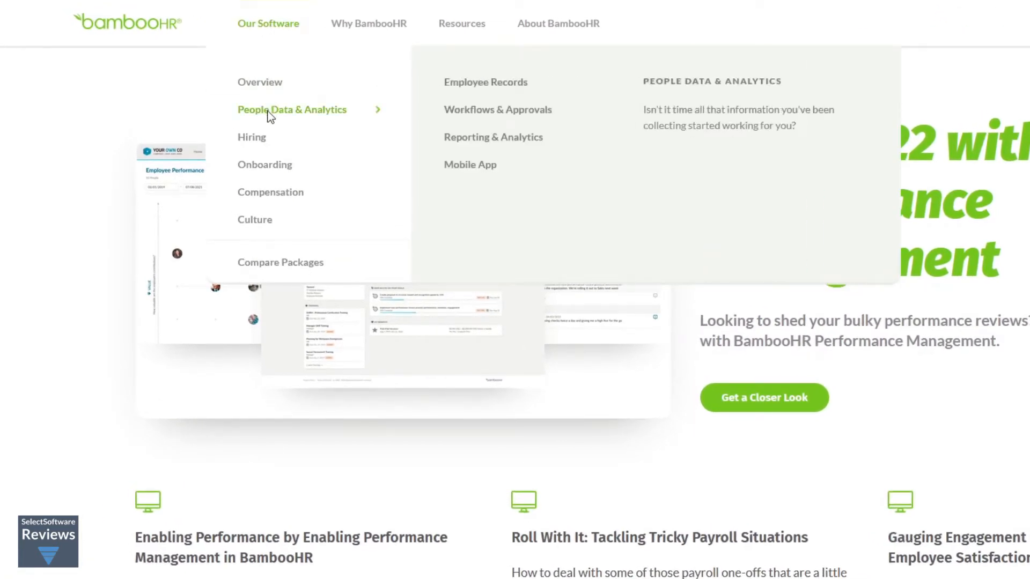
mouse_move(470, 164)
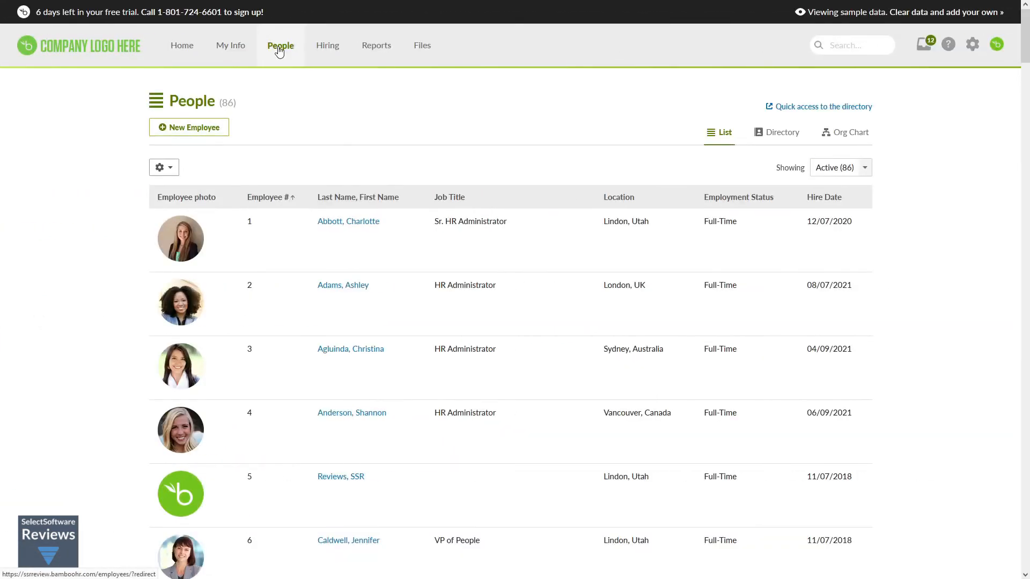
scroll("down", 3)
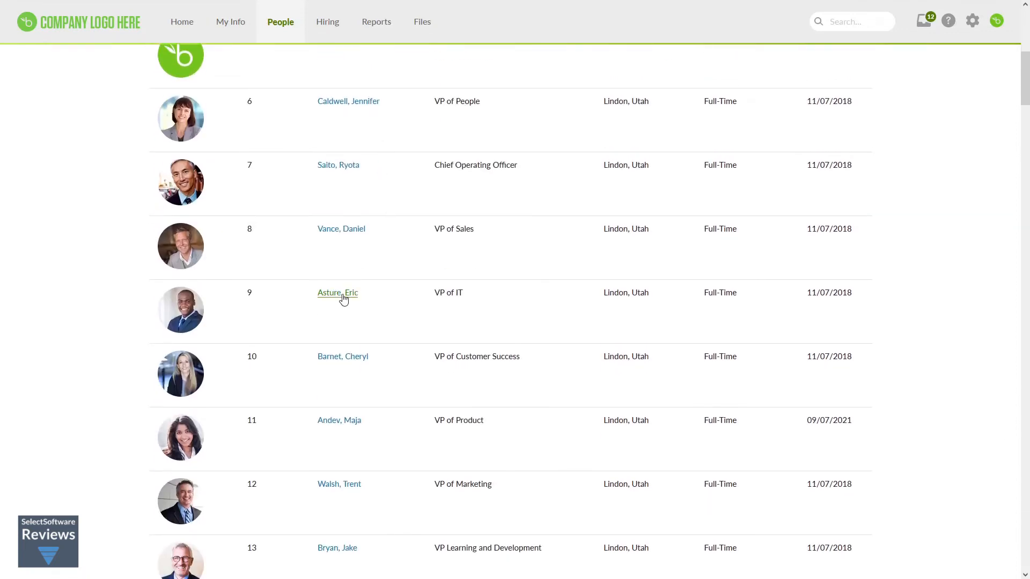
left_click(337, 293)
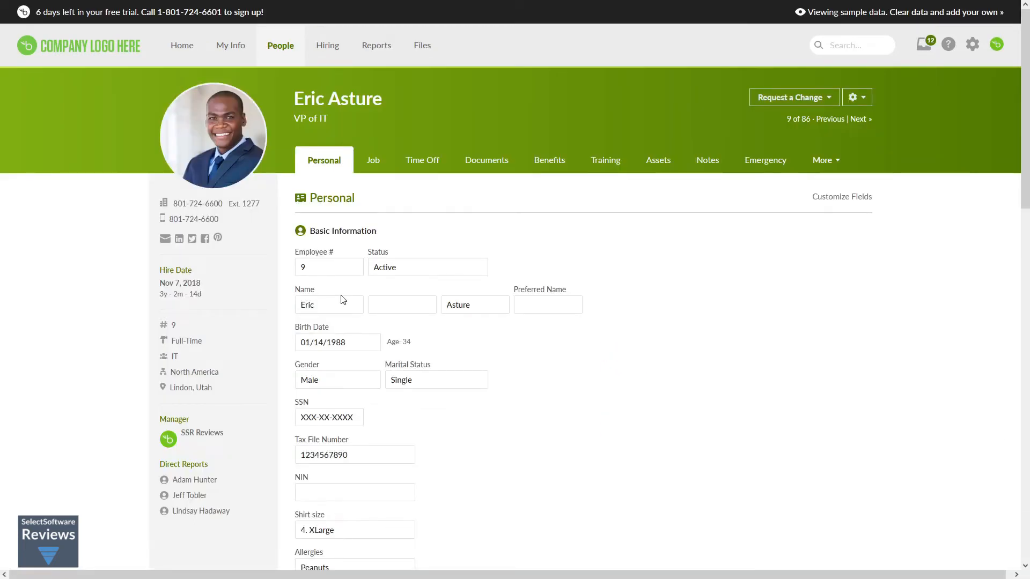
scroll("down", 3)
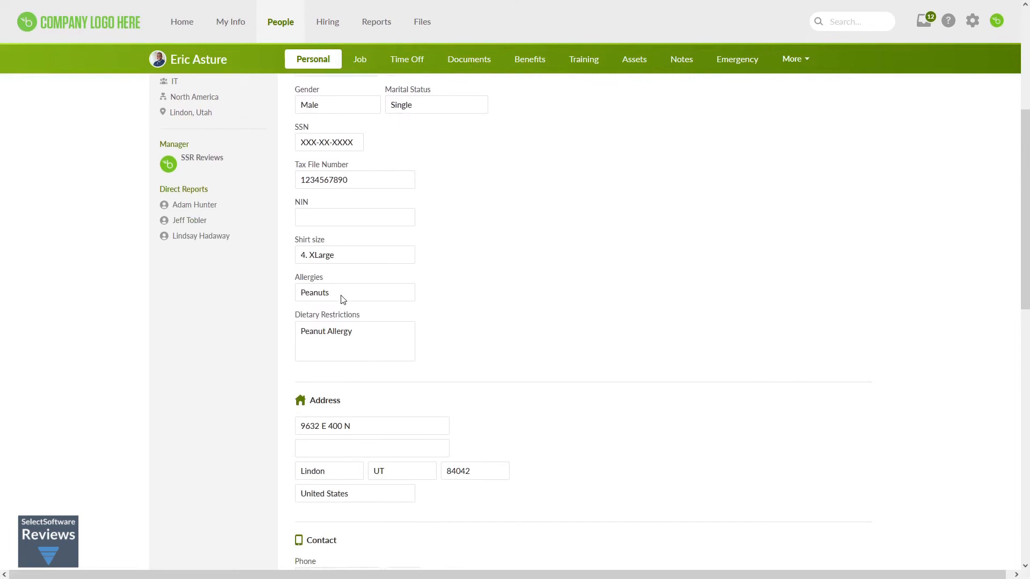
scroll("down", 3)
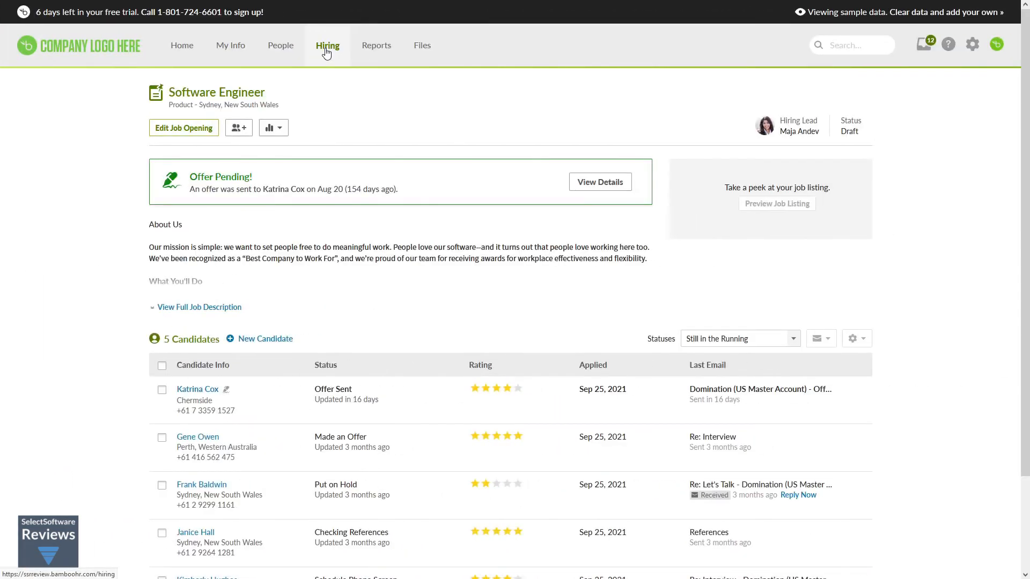
scroll("down", 3)
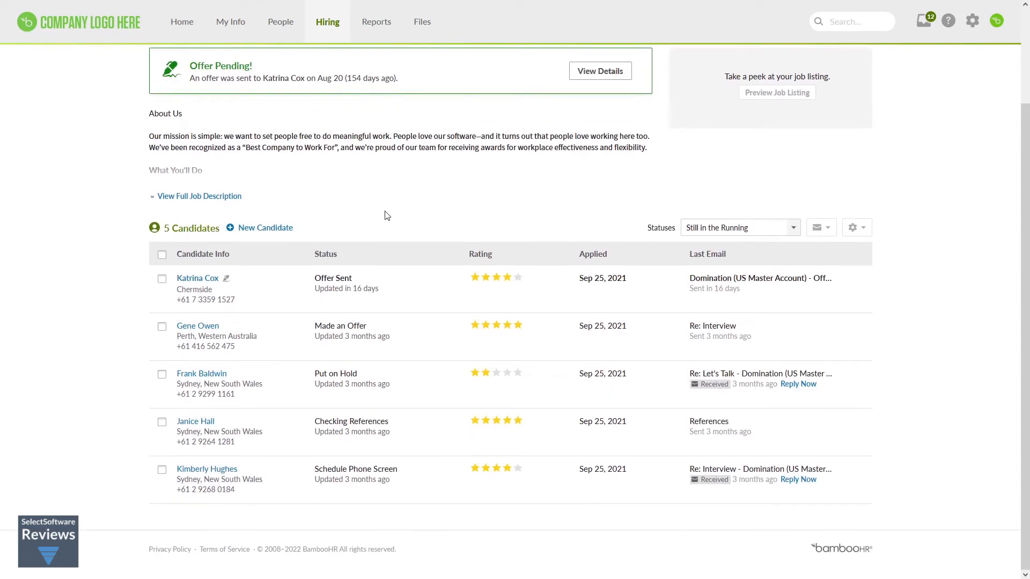
mouse_move(468, 283)
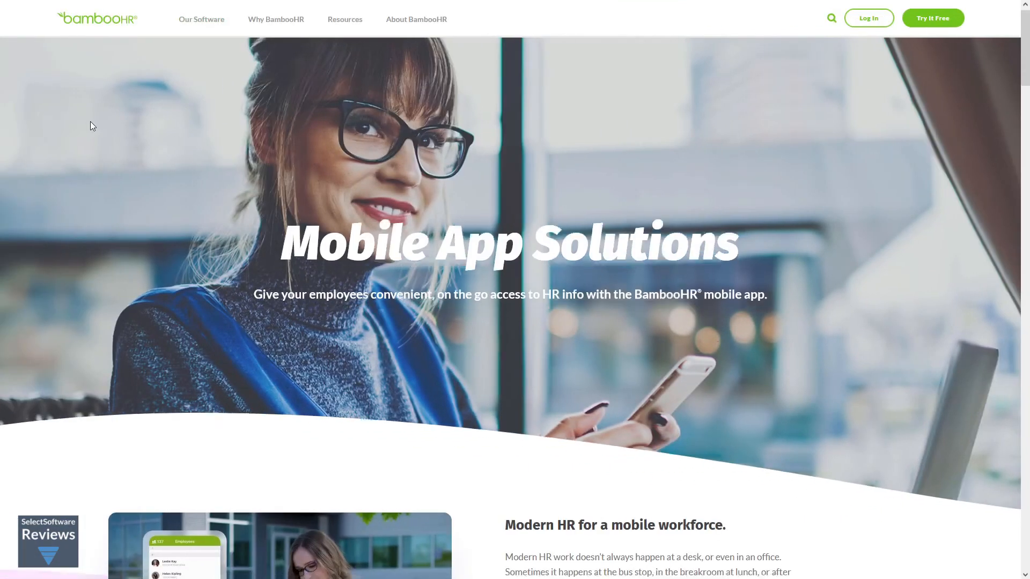
Scroll the Mobile page past calendar, feedback, announcements and e-signature to 'Looking for more?'.
scroll("down", 3)
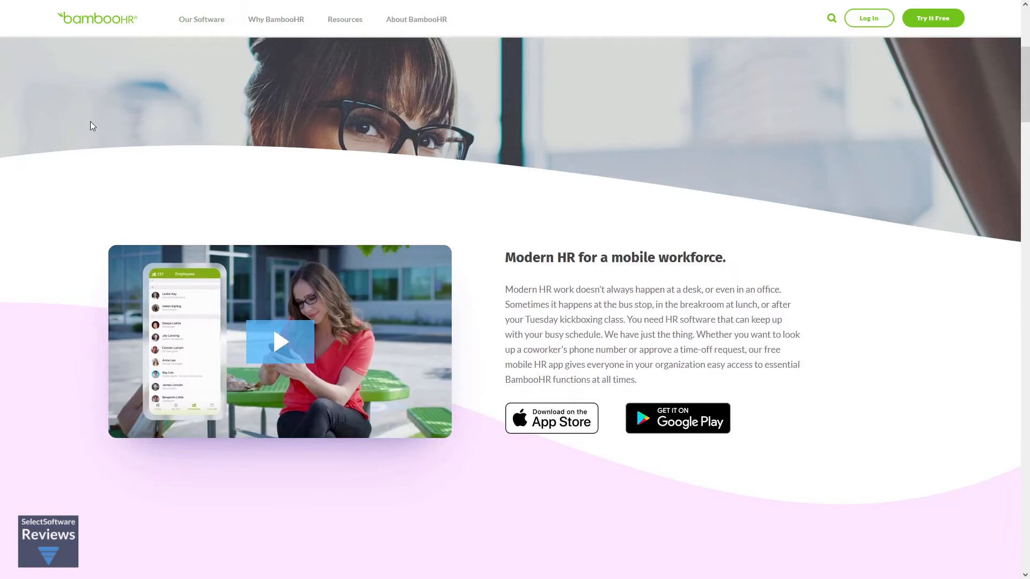
scroll("down", 3)
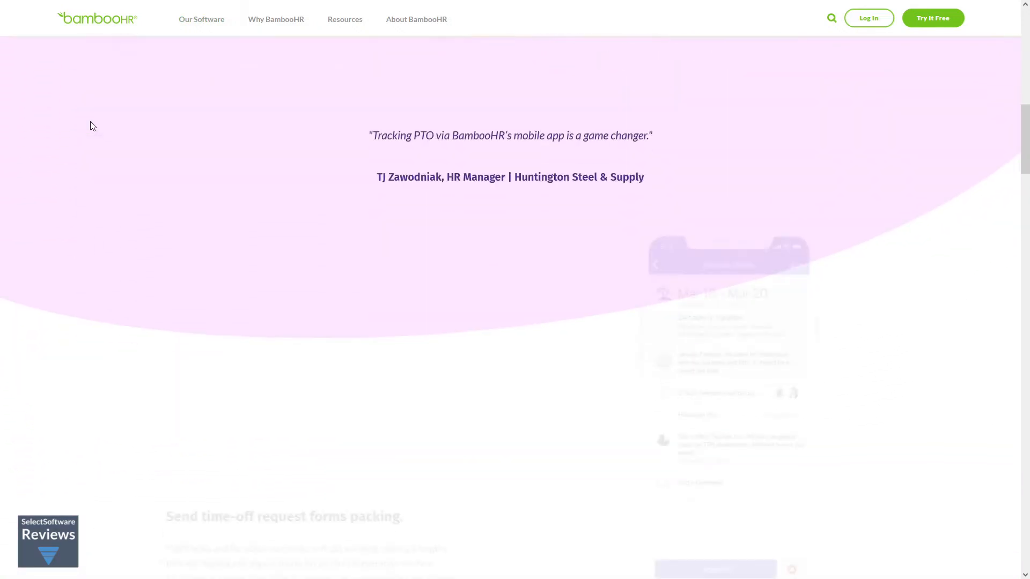
scroll("down", 3)
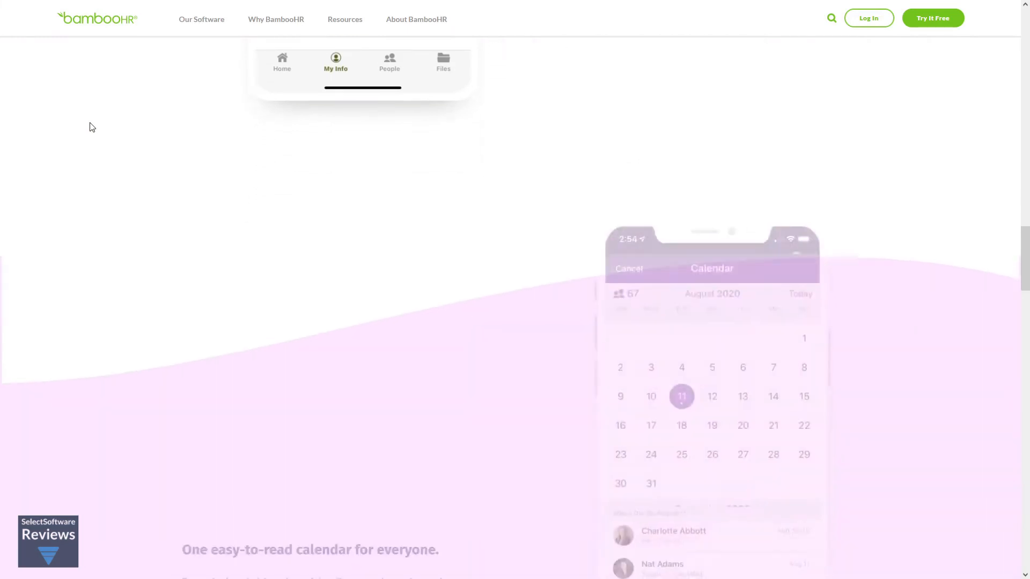
scroll("down", 3)
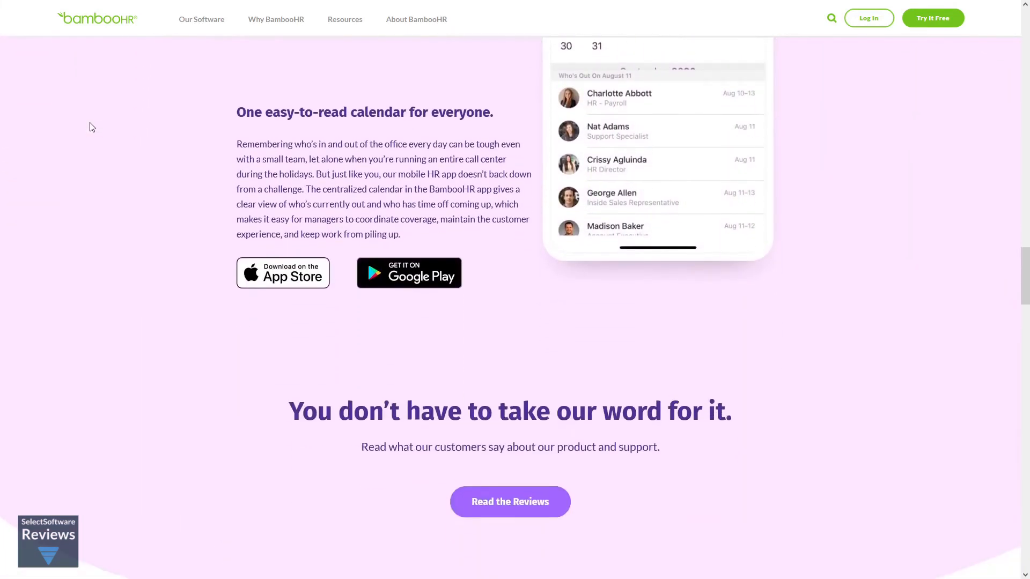
scroll("down", 3)
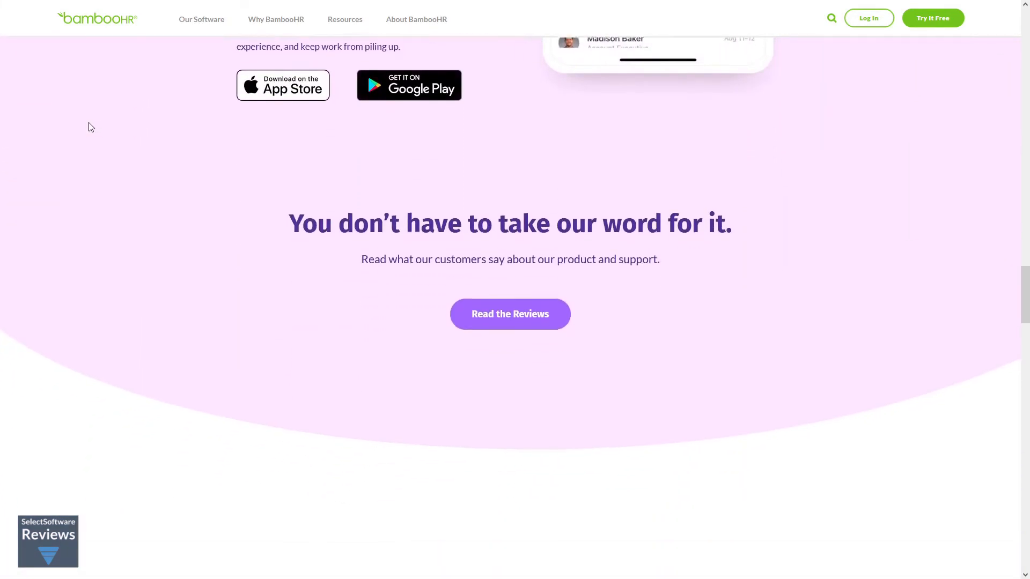
scroll("down", 3)
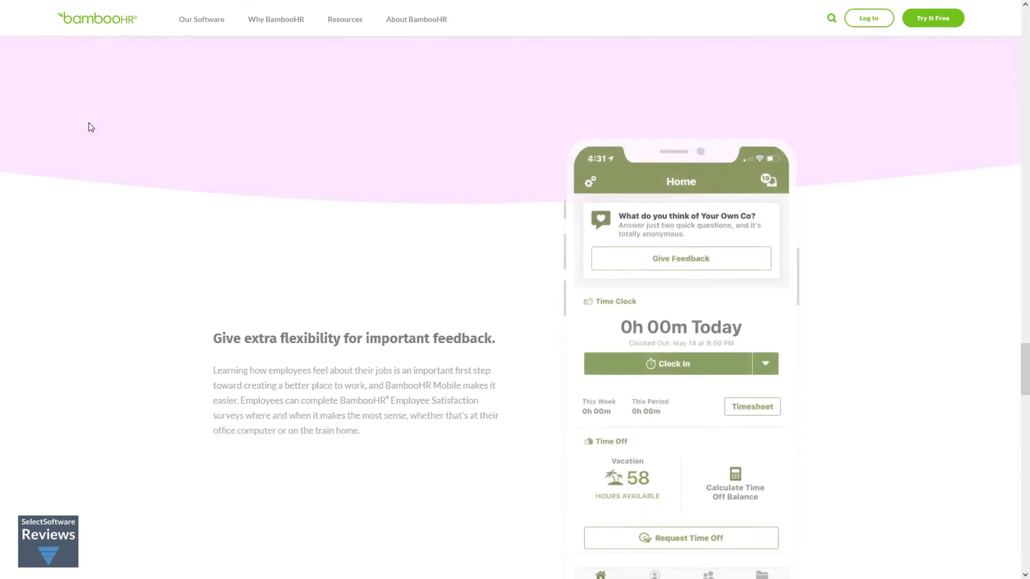
scroll("down", 3)
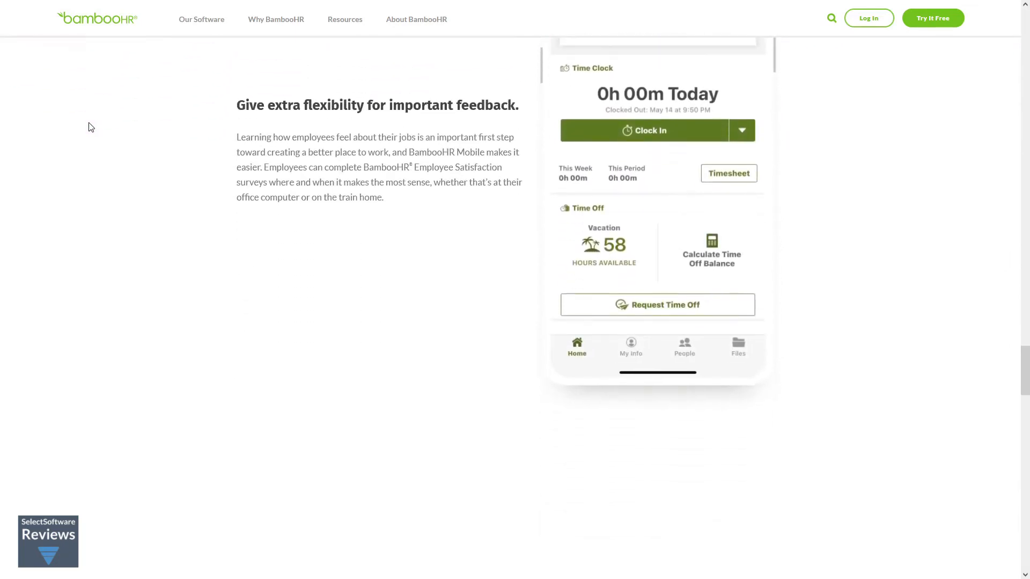
scroll("down", 3)
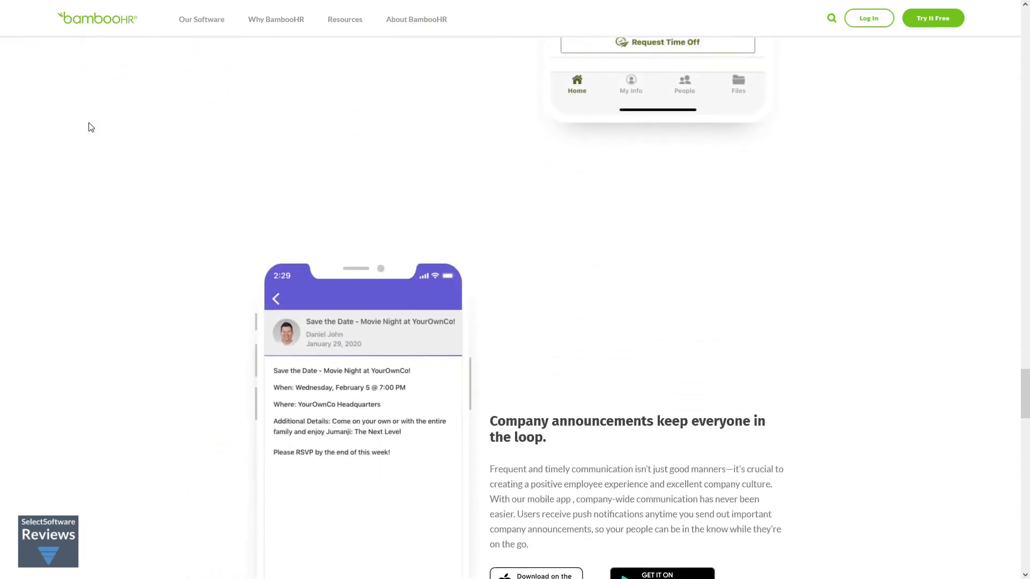
scroll("down", 3)
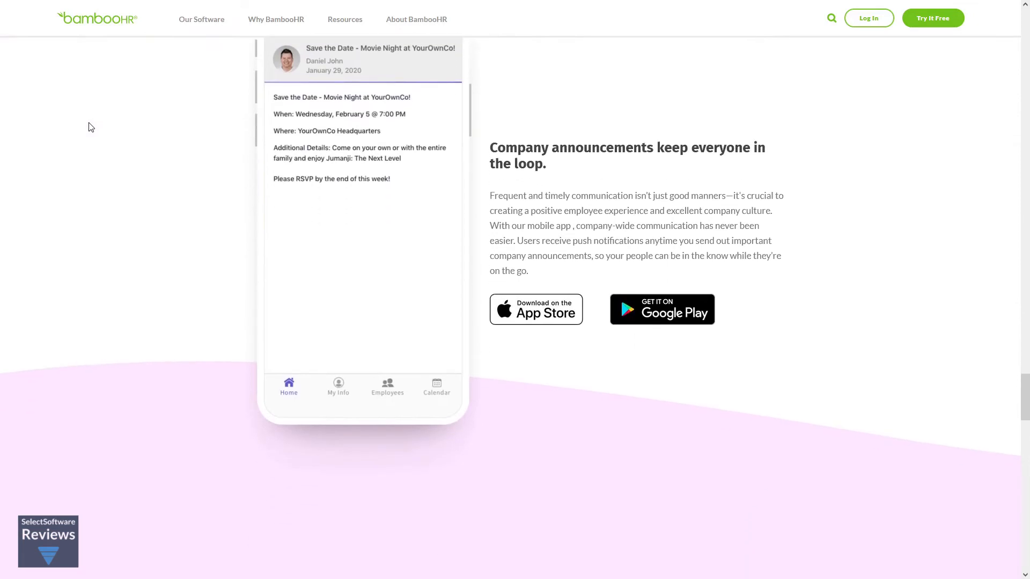
scroll("down", 3)
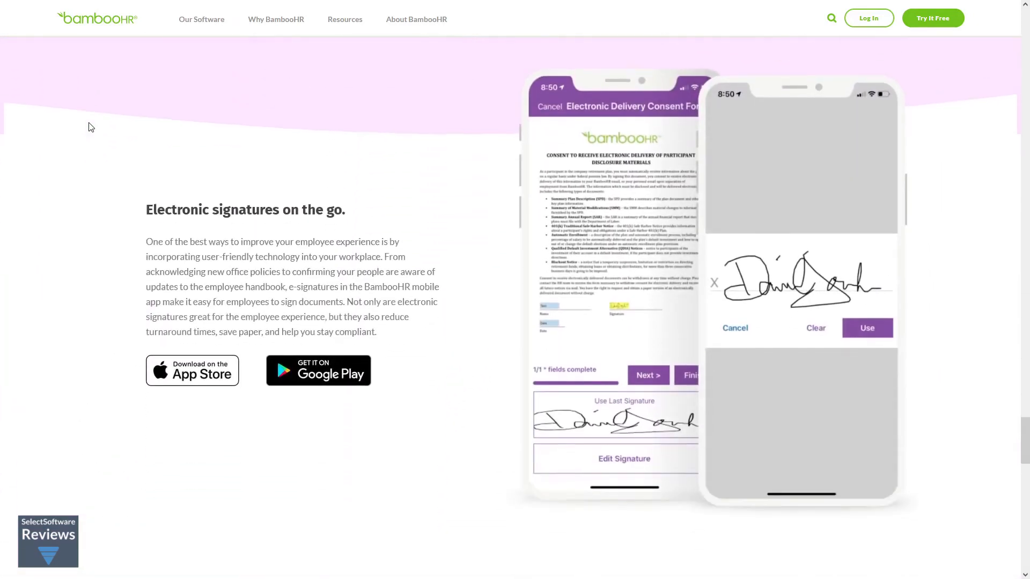
scroll("down", 3)
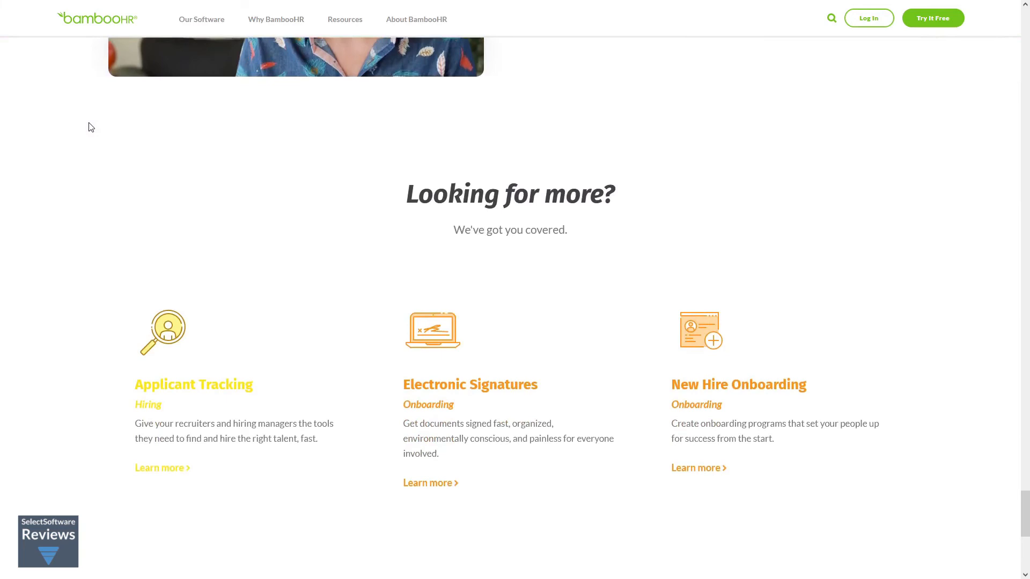
Browse the Standard Reports list and open Employee Satisfaction (eNPS®), showing a score of 23.
left_click(376, 45)
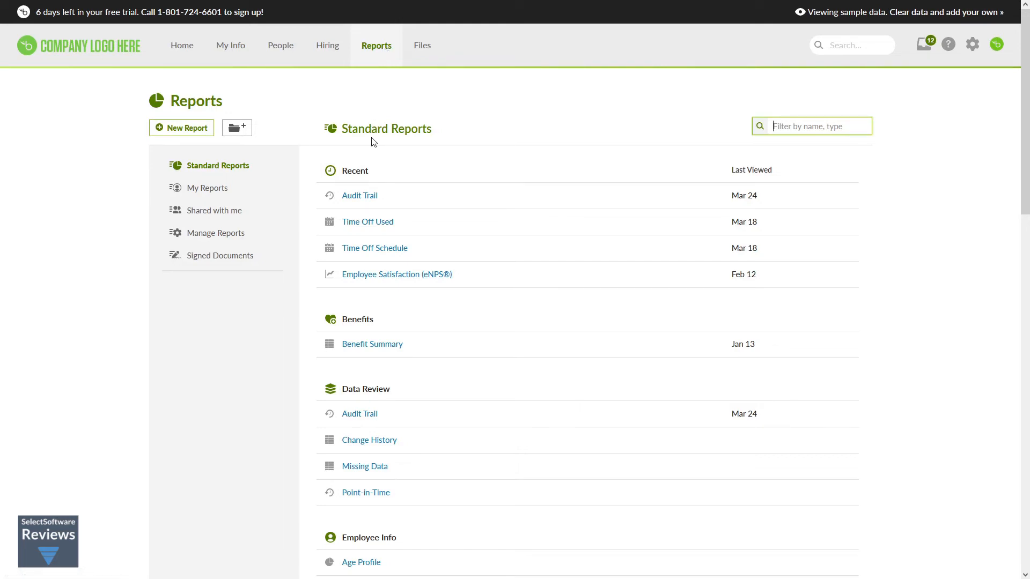
mouse_move(360, 321)
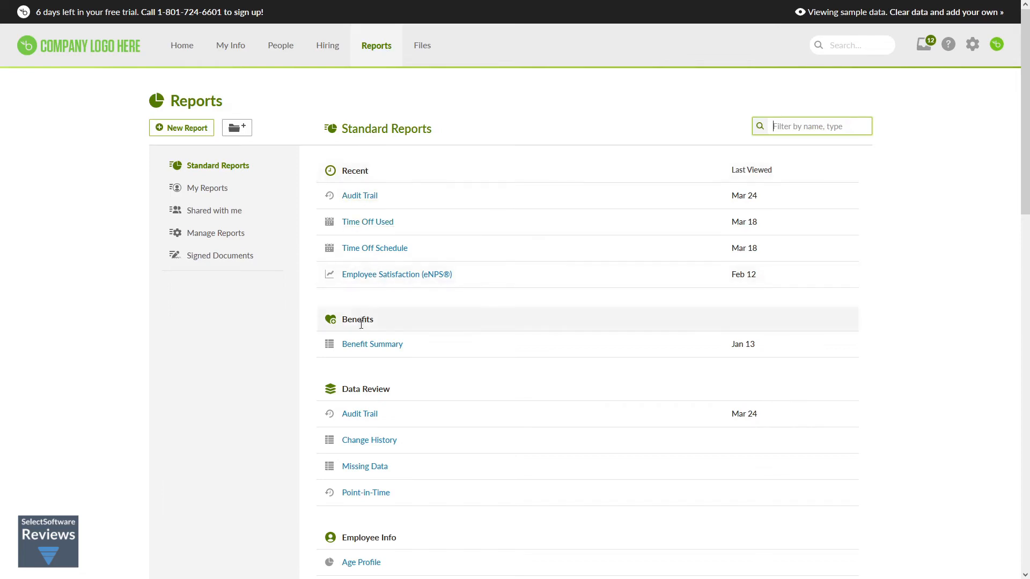
scroll("down", 3)
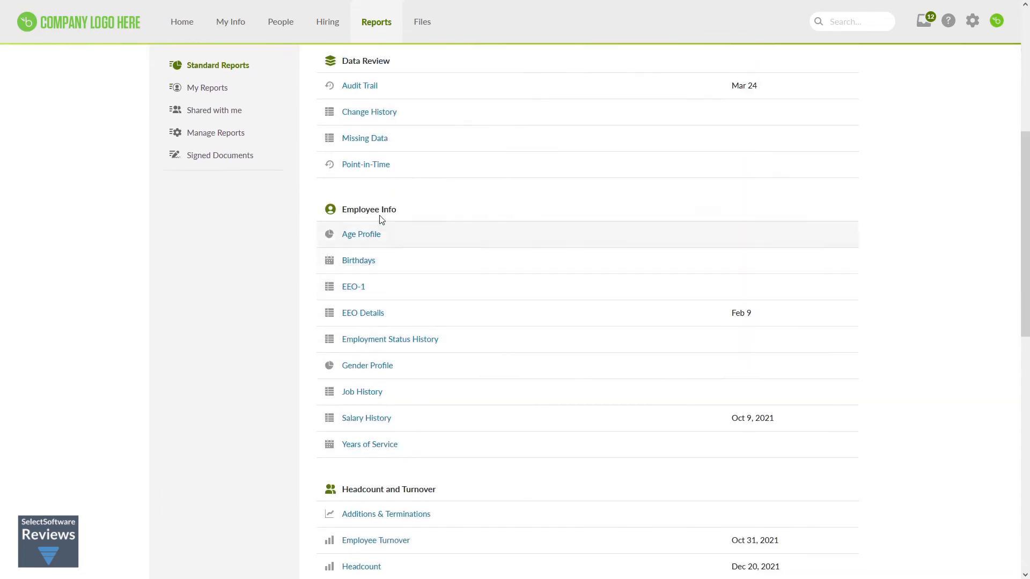
scroll("down", 3)
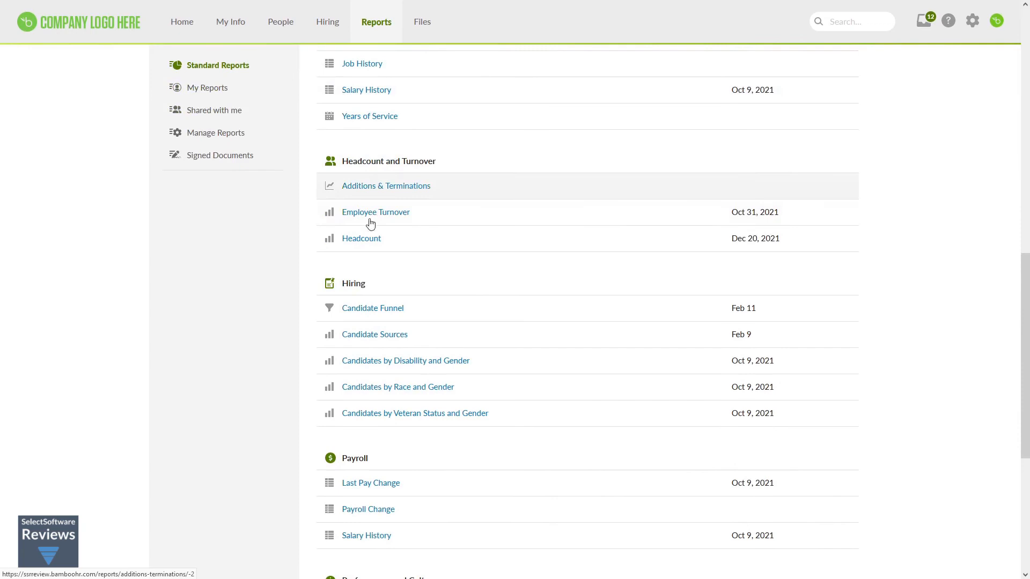
scroll("down", 3)
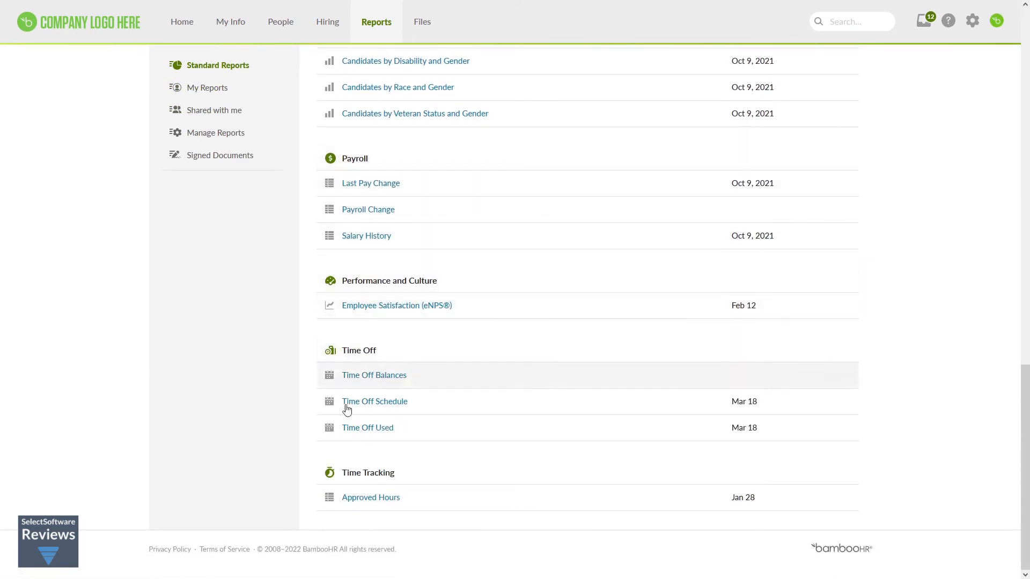
mouse_move(391, 318)
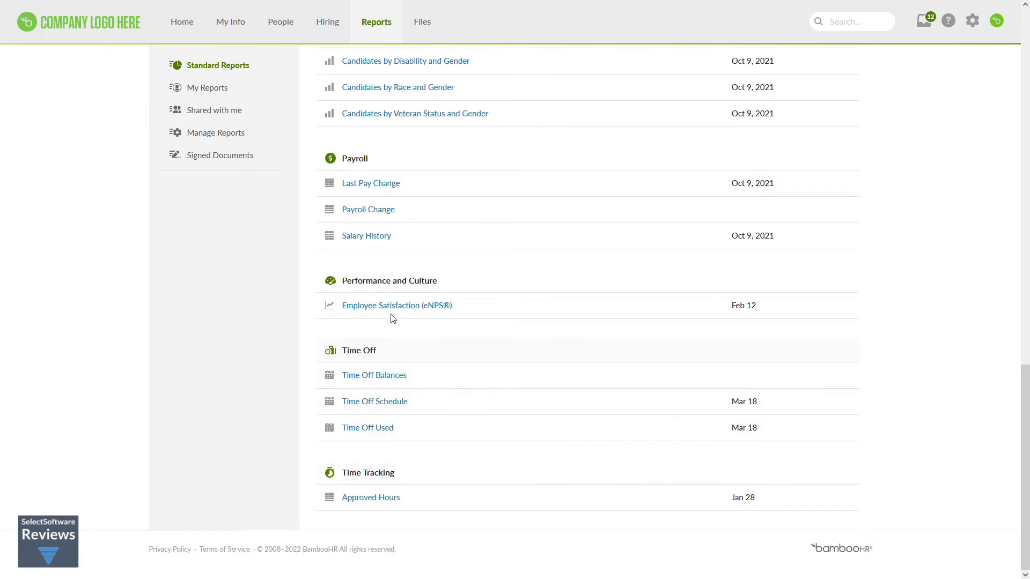
left_click(397, 304)
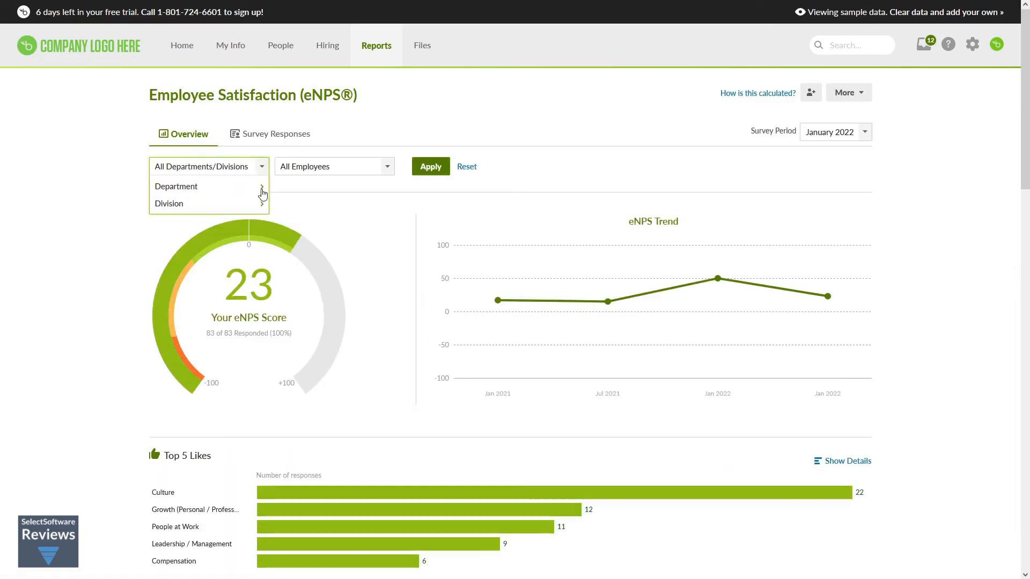
Open the All Departments/Divisions filter dropdown on the eNPS report.
left_click(169, 203)
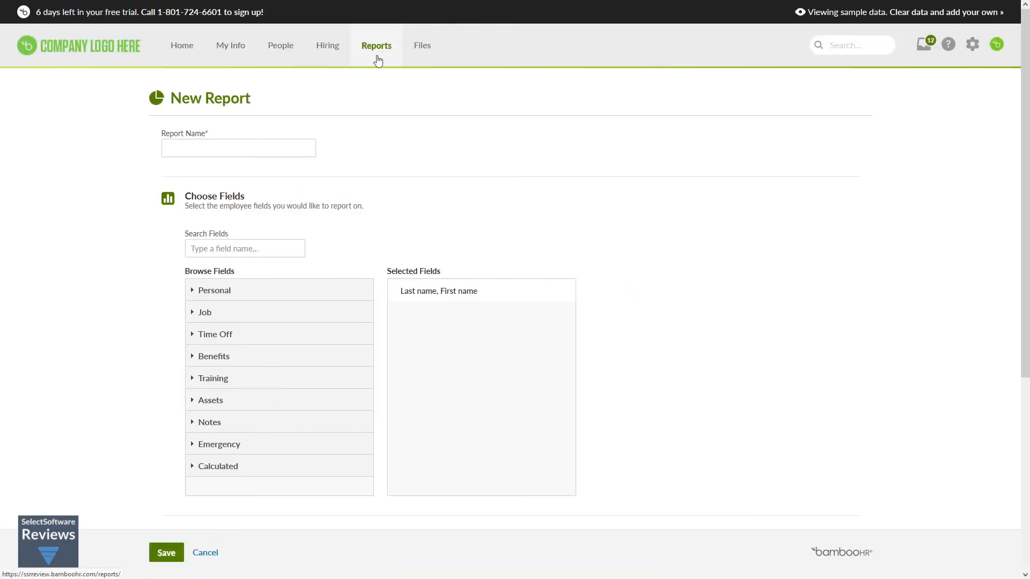
Name the report 'Orientation Training', expand Personal fields, and show only matching employees.
type("Orientation Training")
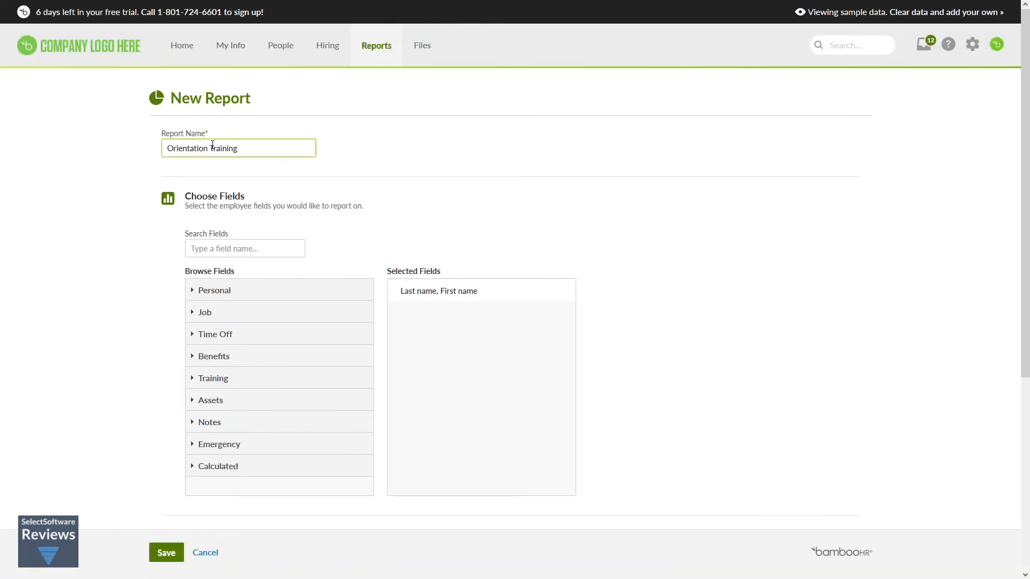
left_click(214, 289)
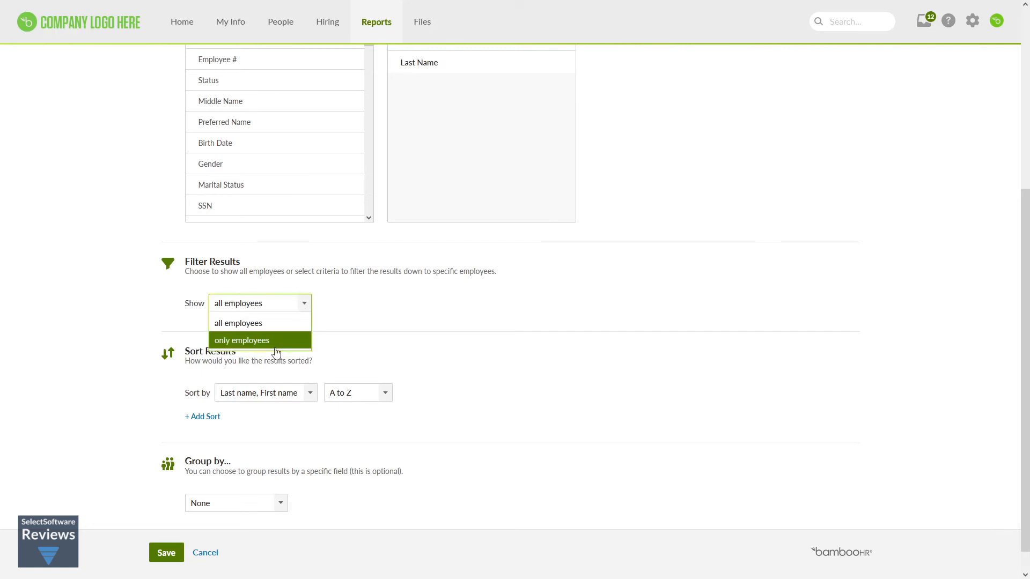
left_click(241, 340)
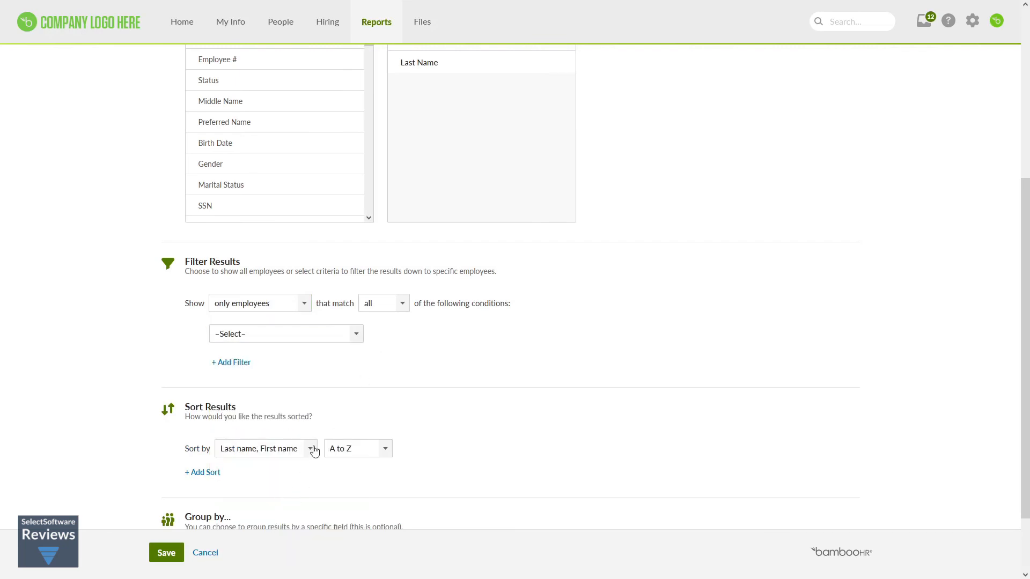
scroll("down", 3)
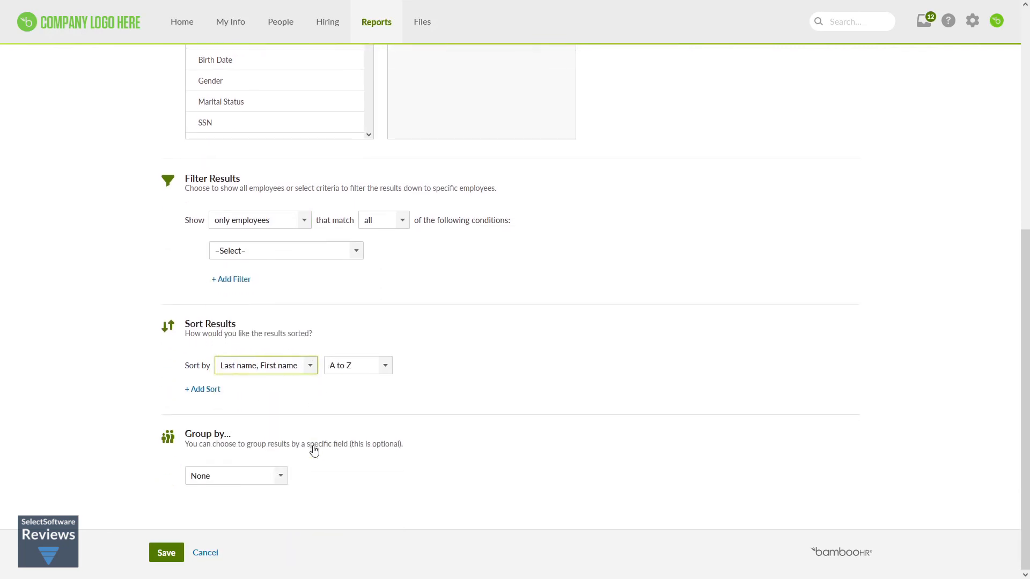
left_click(236, 475)
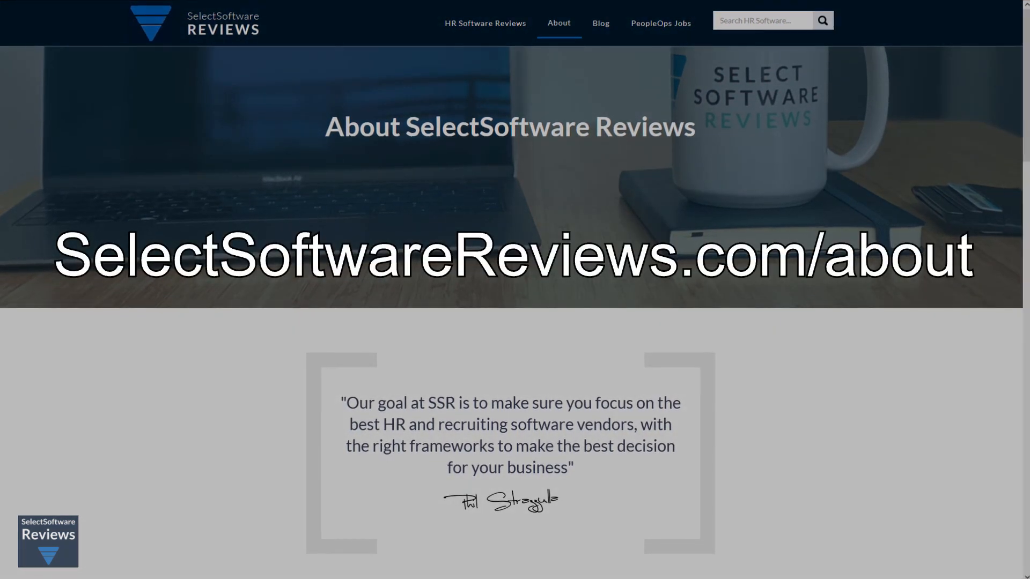
Scroll the About page down to the weekly newsletter signup and footer.
scroll("down", 3)
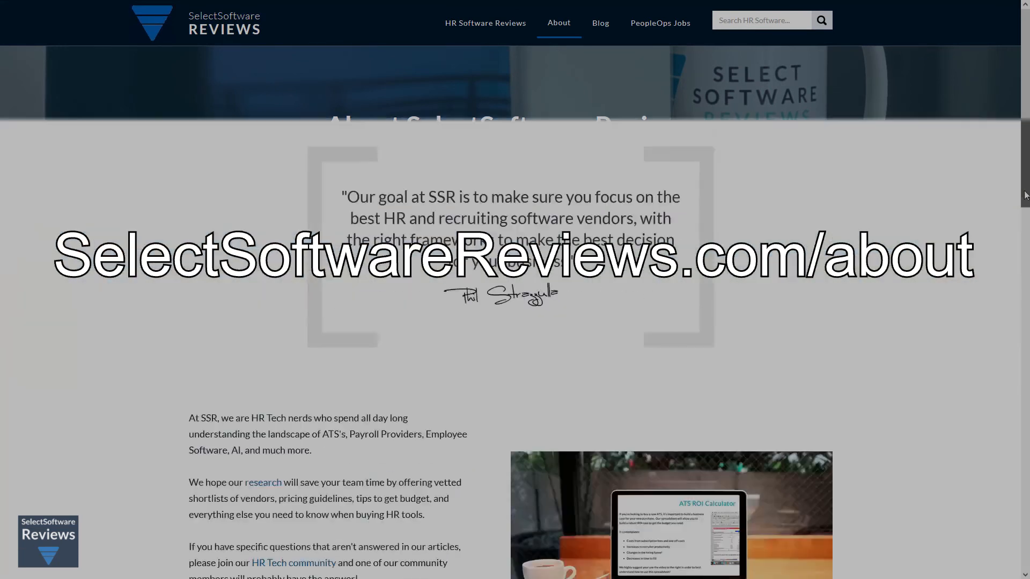
scroll("down", 3)
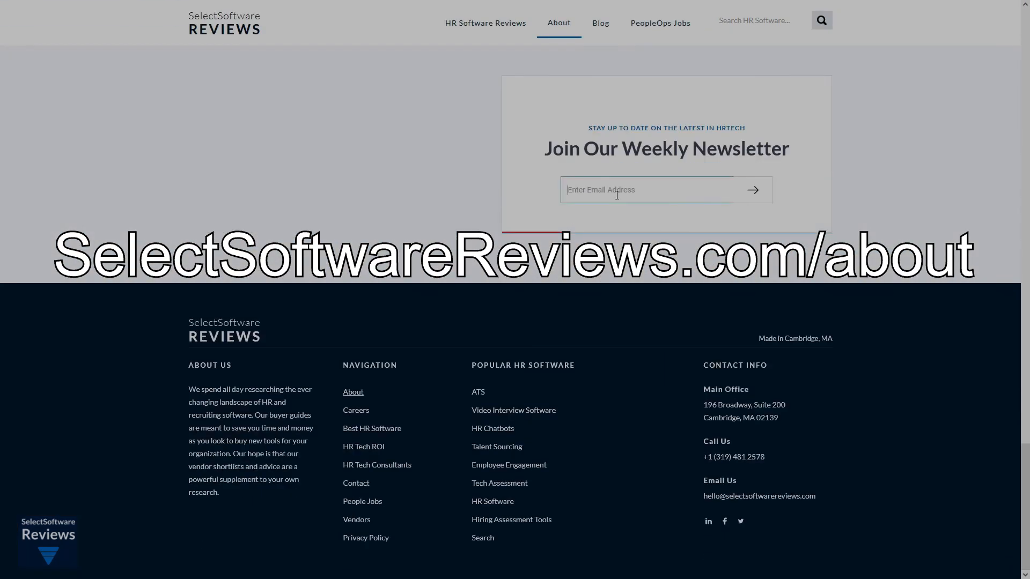